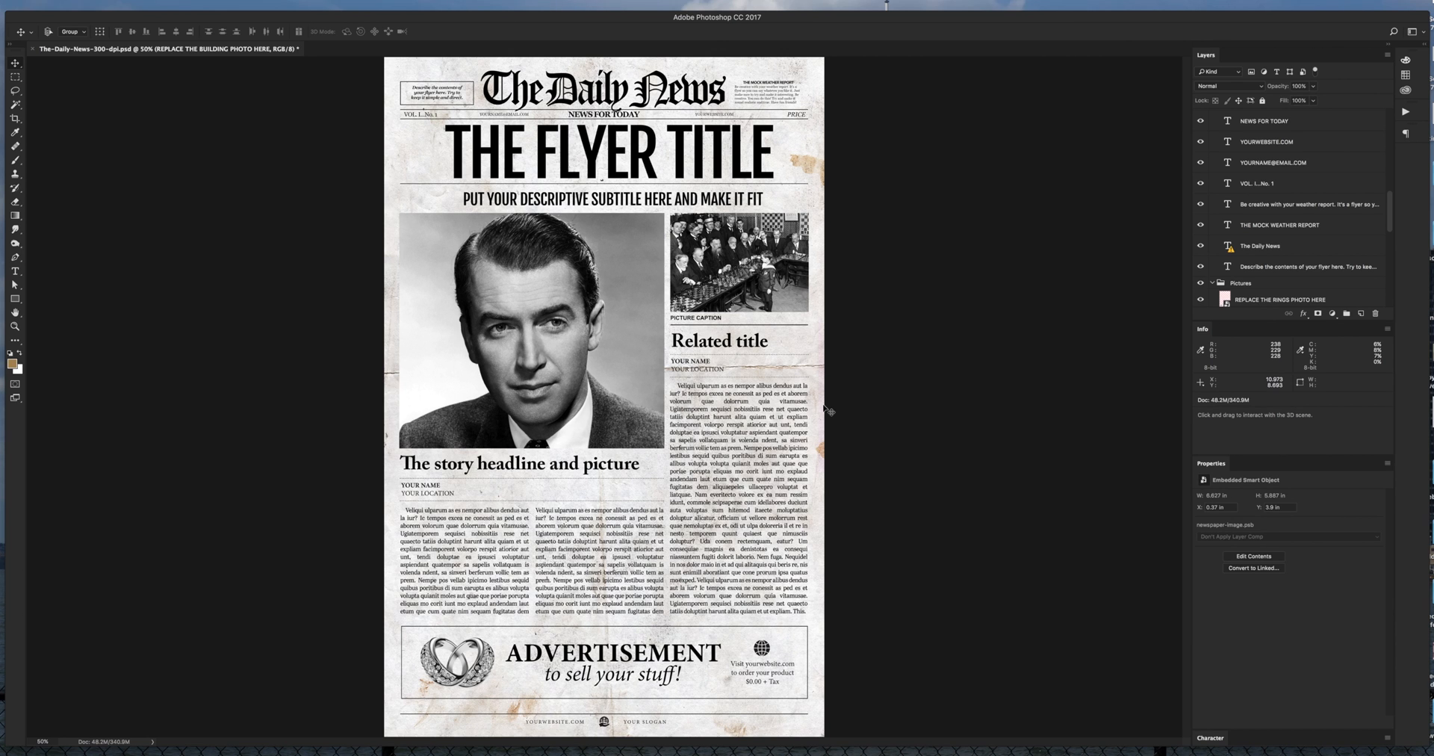
mouse_move(825, 452)
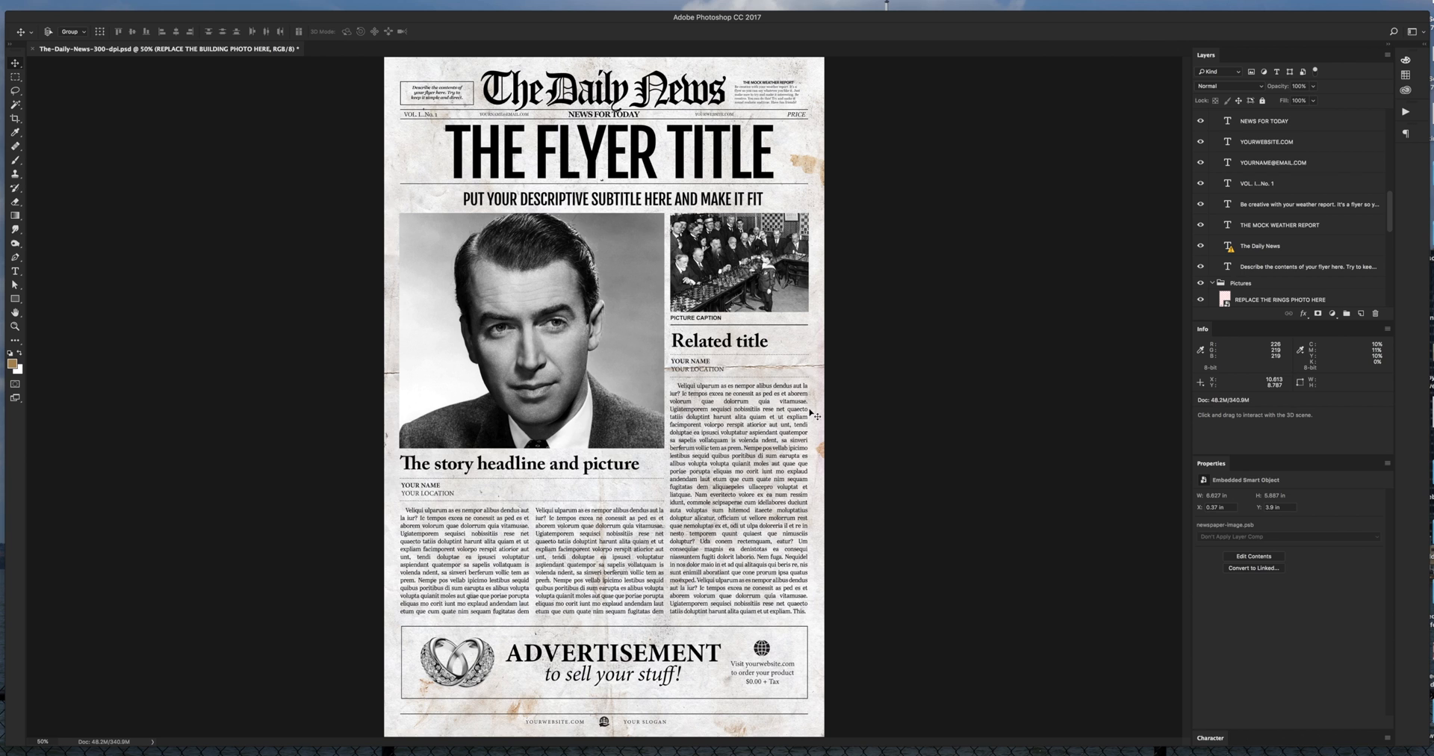
- Scroll the Layers panel to show the Text, Pictures and Layout Lines groups and Background
scroll("down", 3)
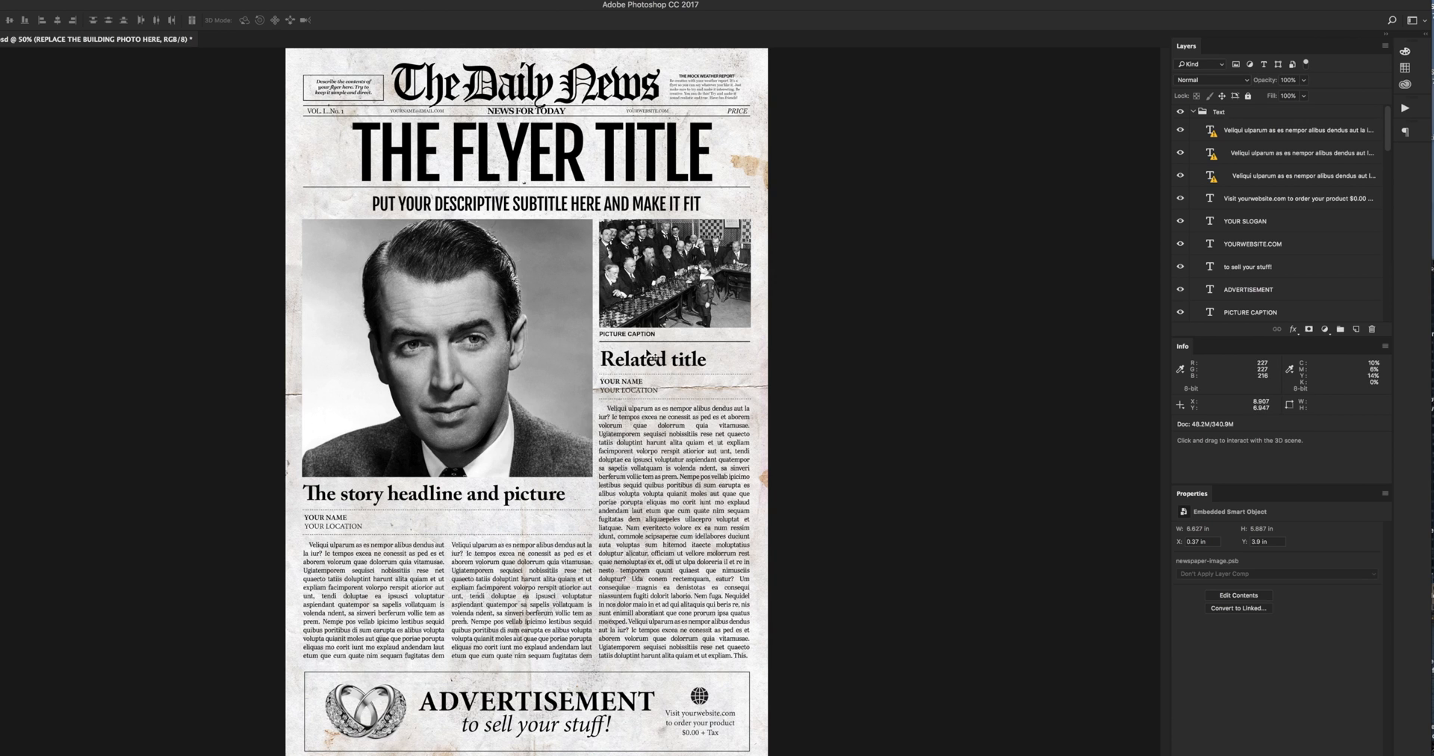
mouse_move(411, 383)
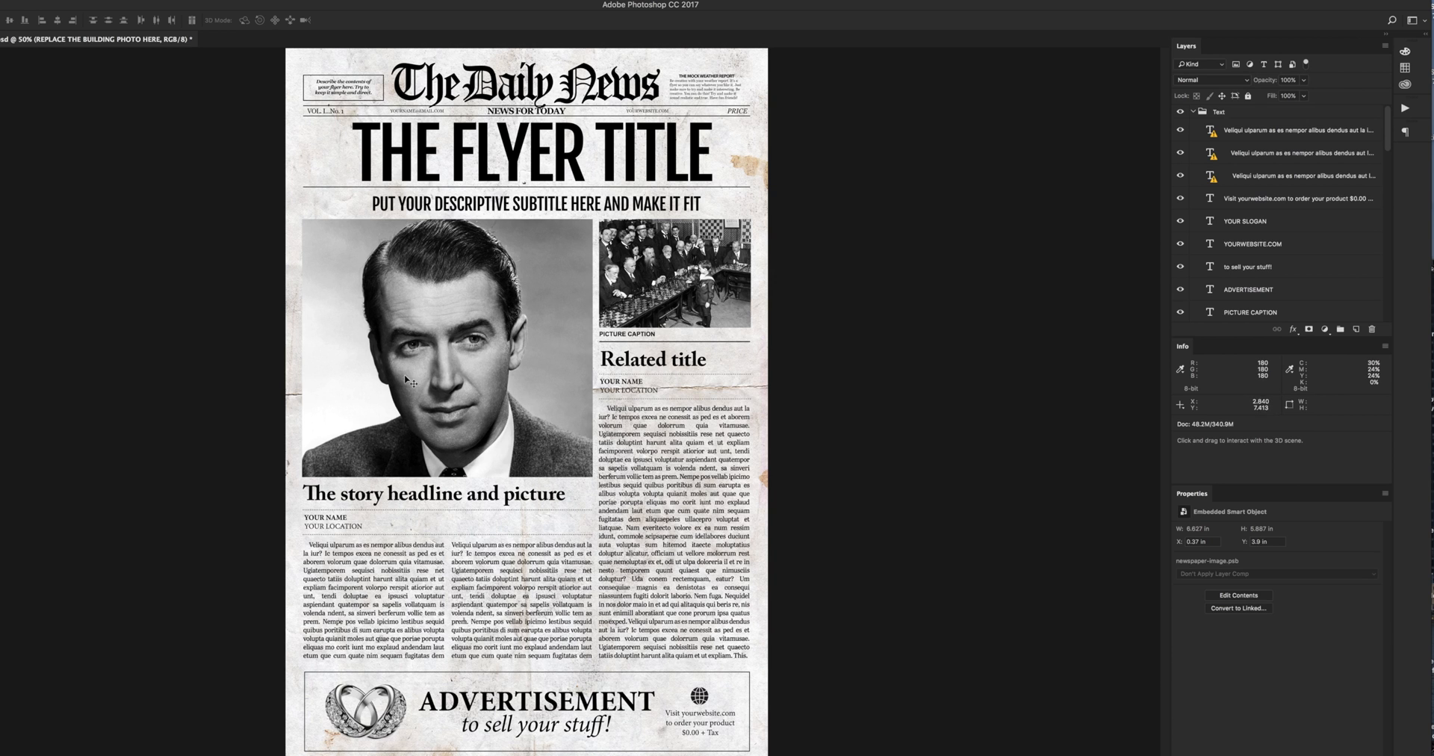
mouse_move(417, 364)
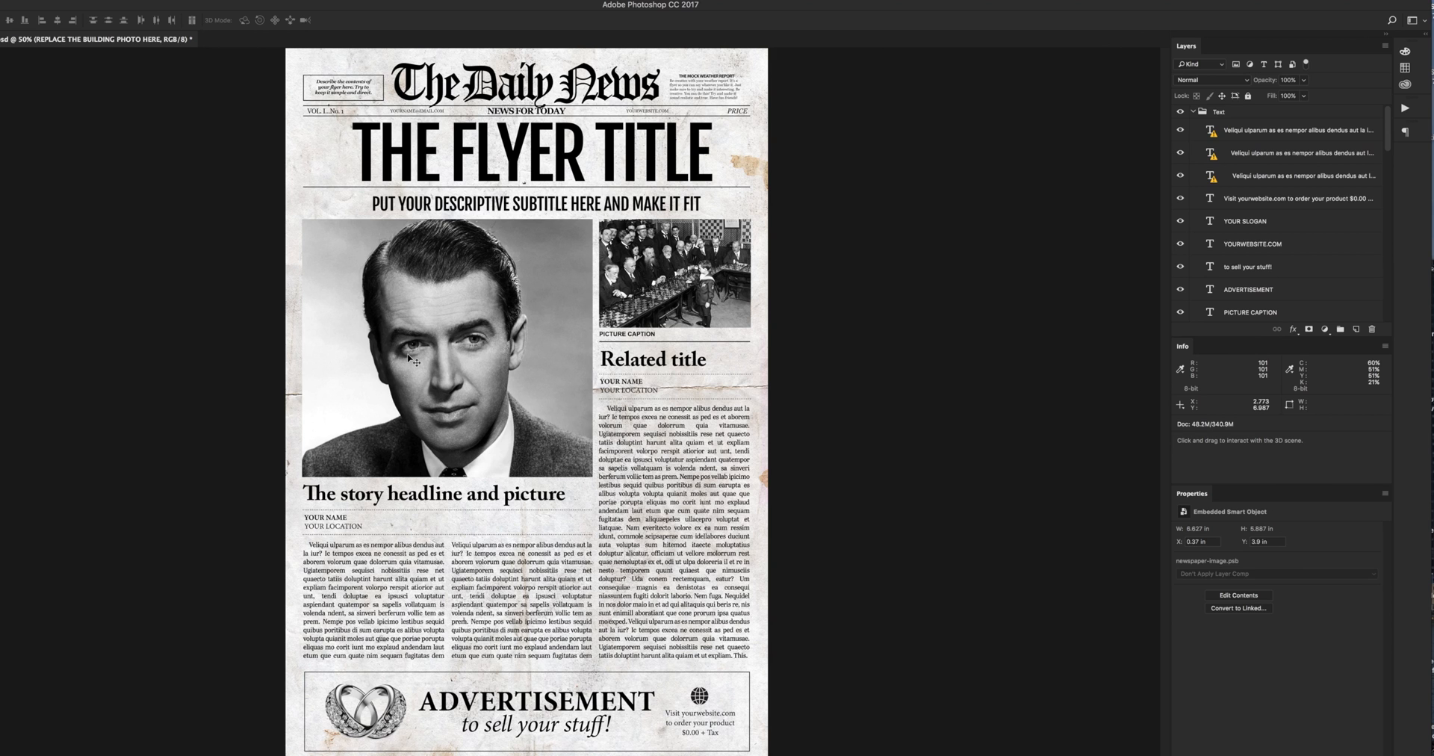
mouse_move(534, 344)
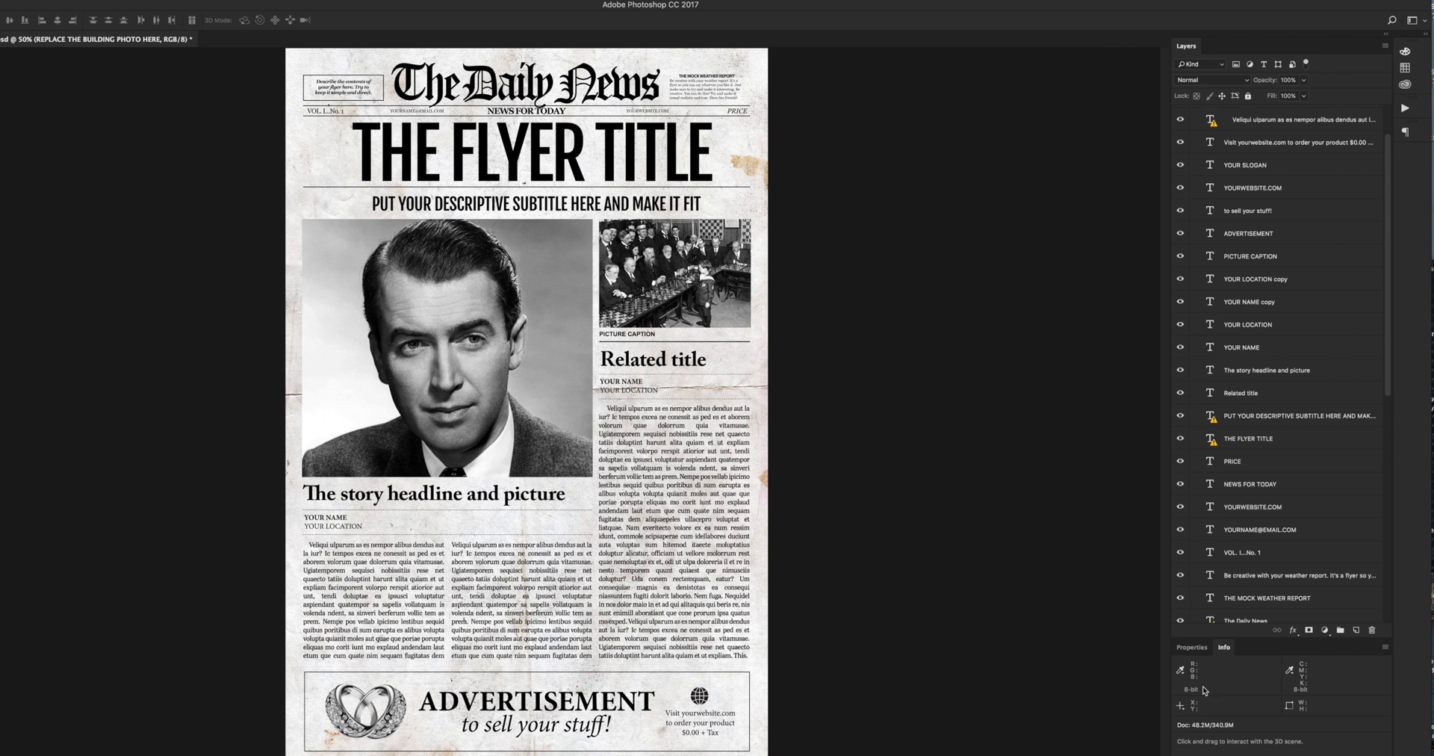
mouse_move(1249, 614)
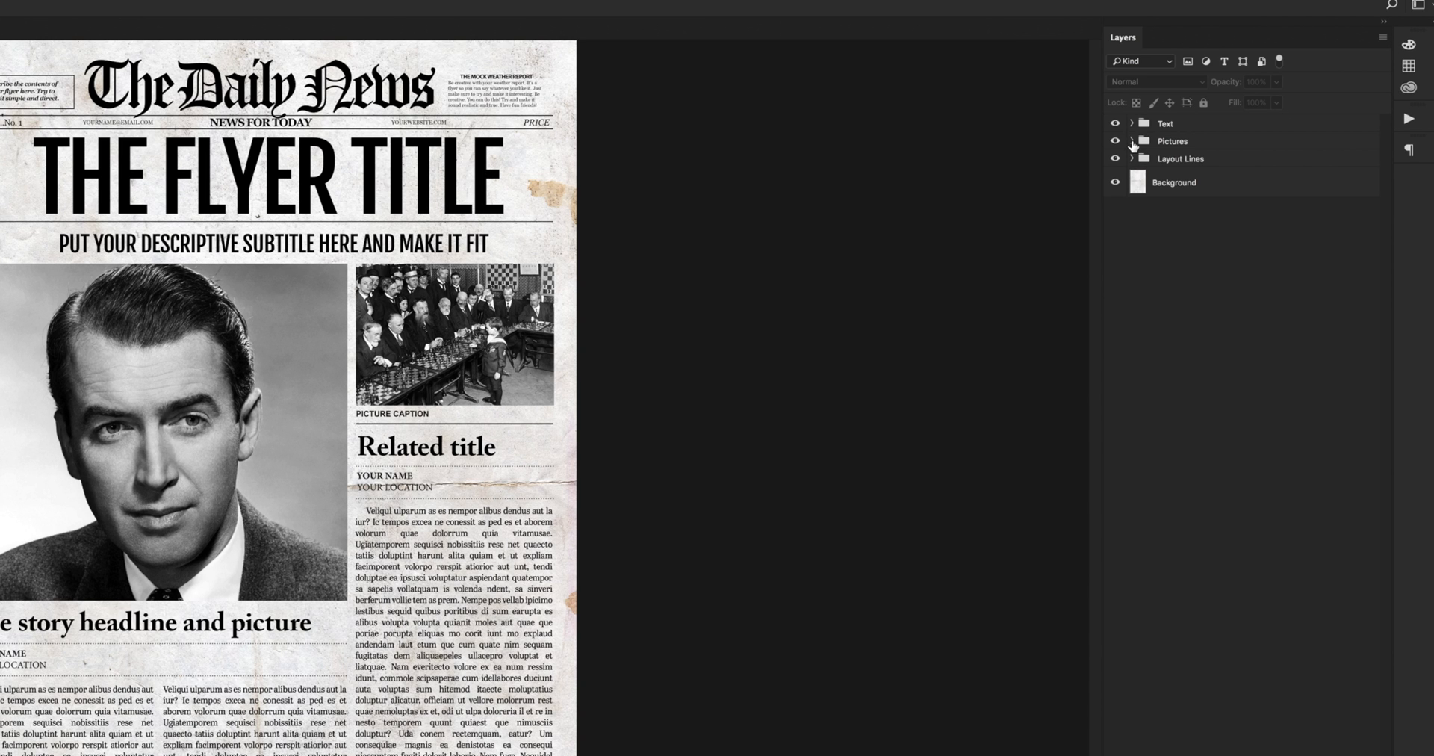
- Expand the Pictures group and toggle REPLACE THE BUILDING PHOTO HERE's visibility off and on
left_click(1131, 141)
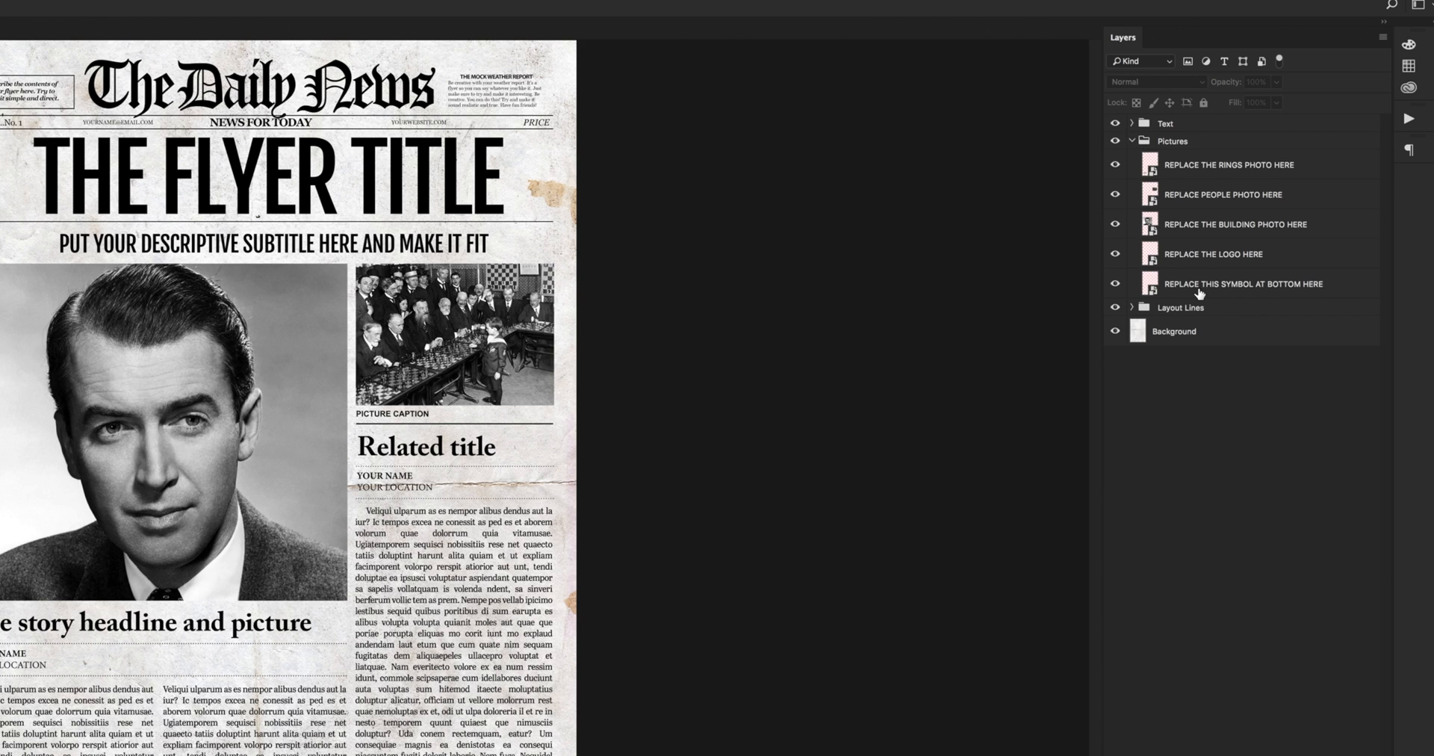
mouse_move(1216, 256)
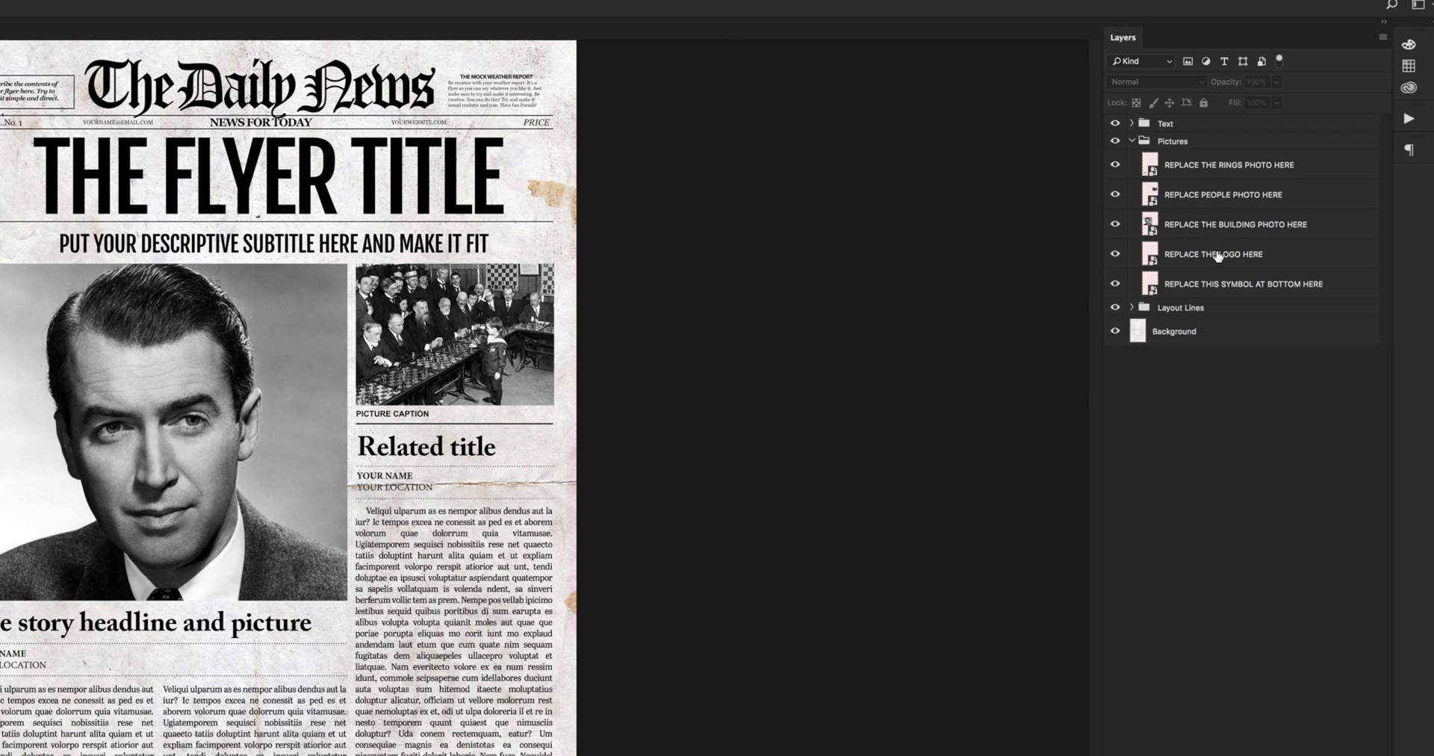
mouse_move(1198, 260)
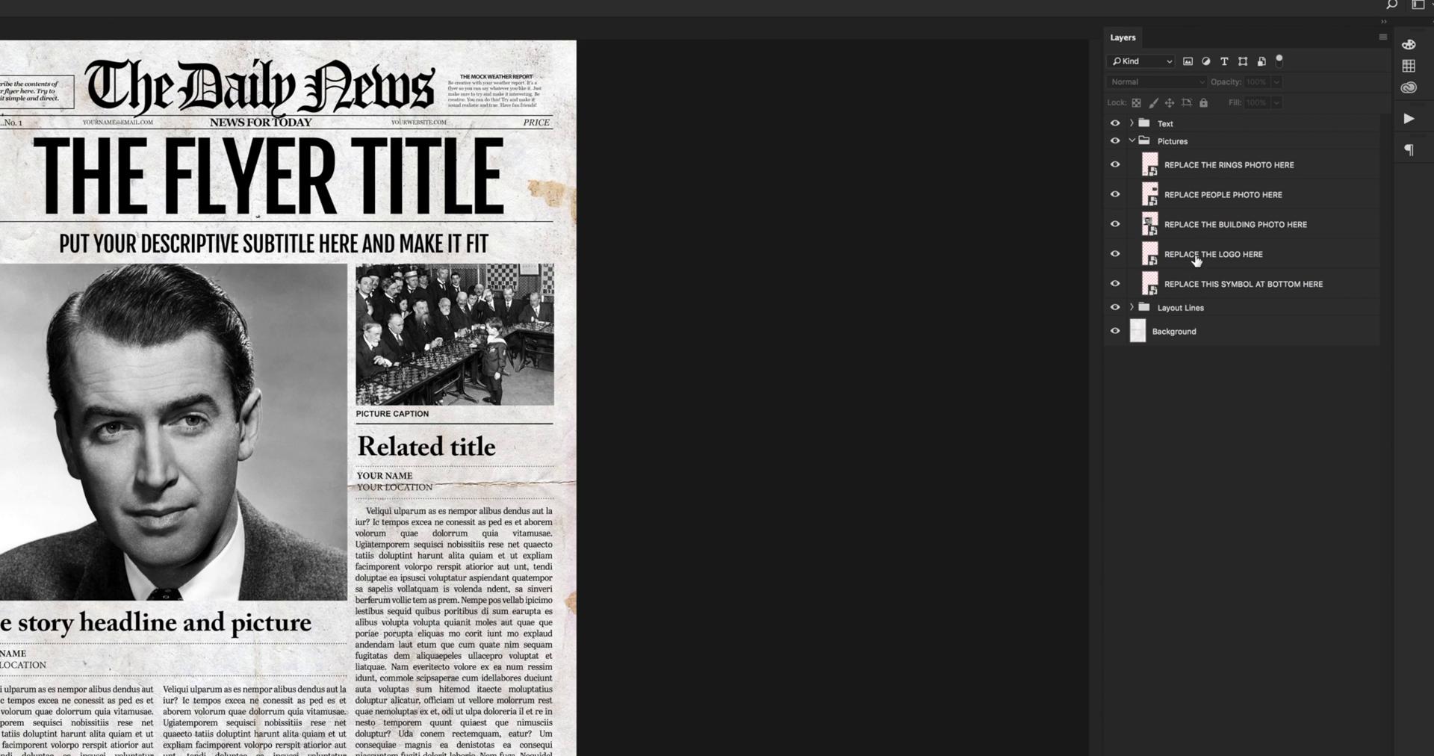
mouse_move(1115, 253)
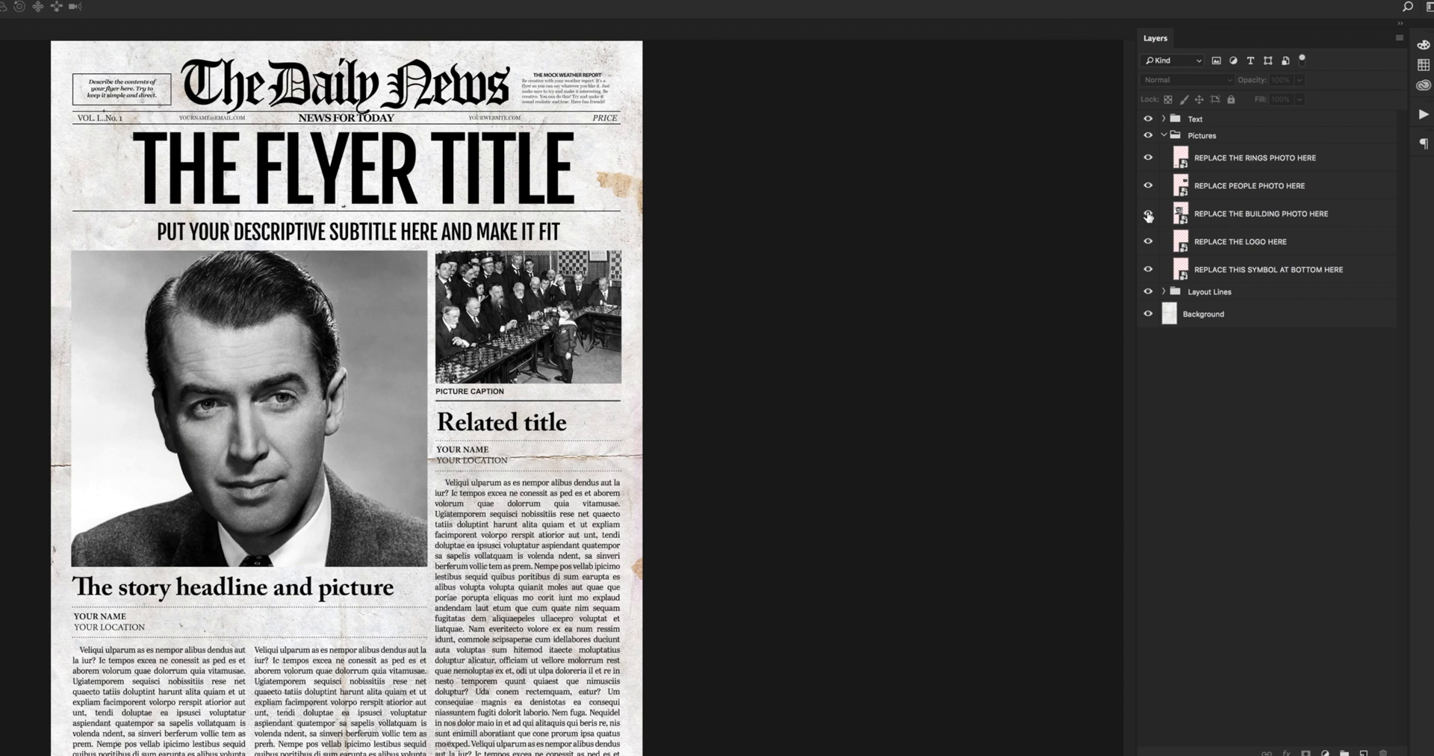
left_click(1146, 213)
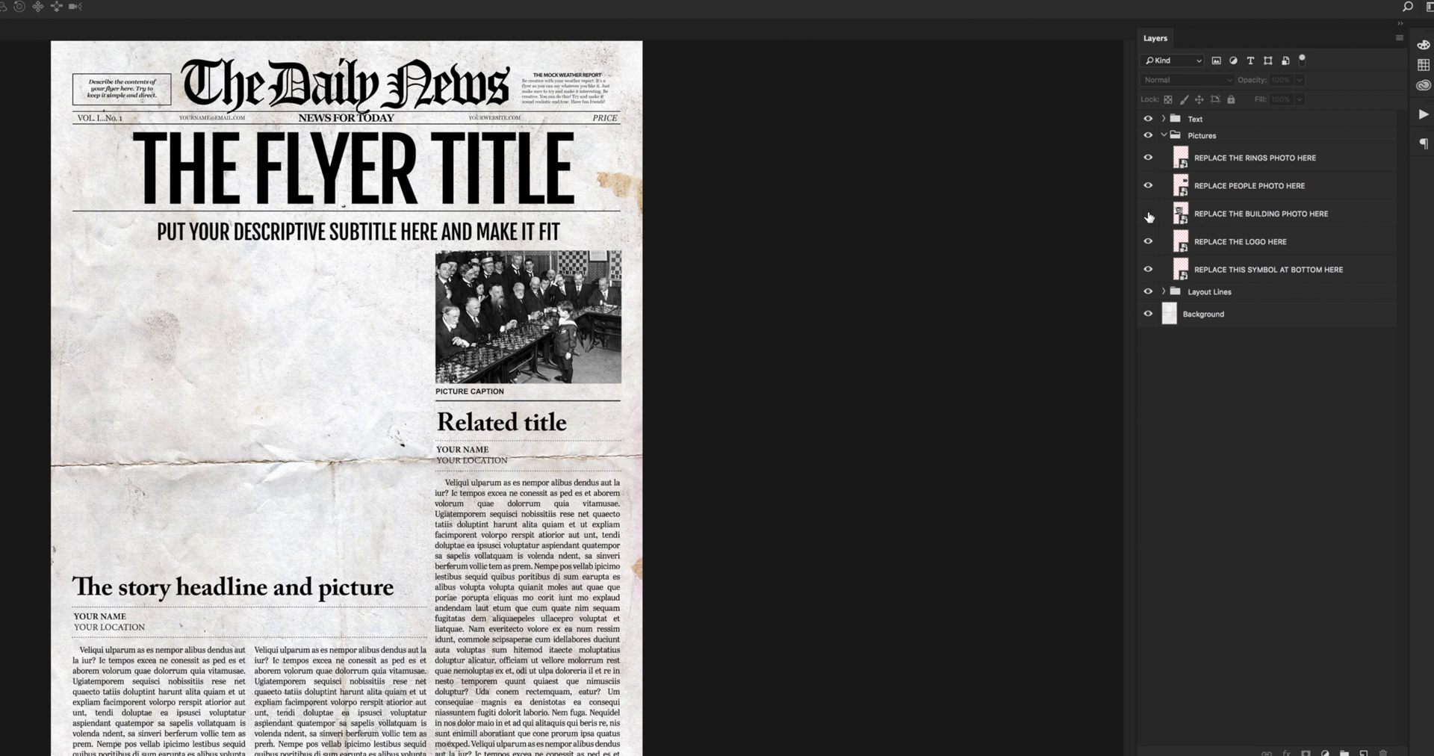
left_click(1146, 214)
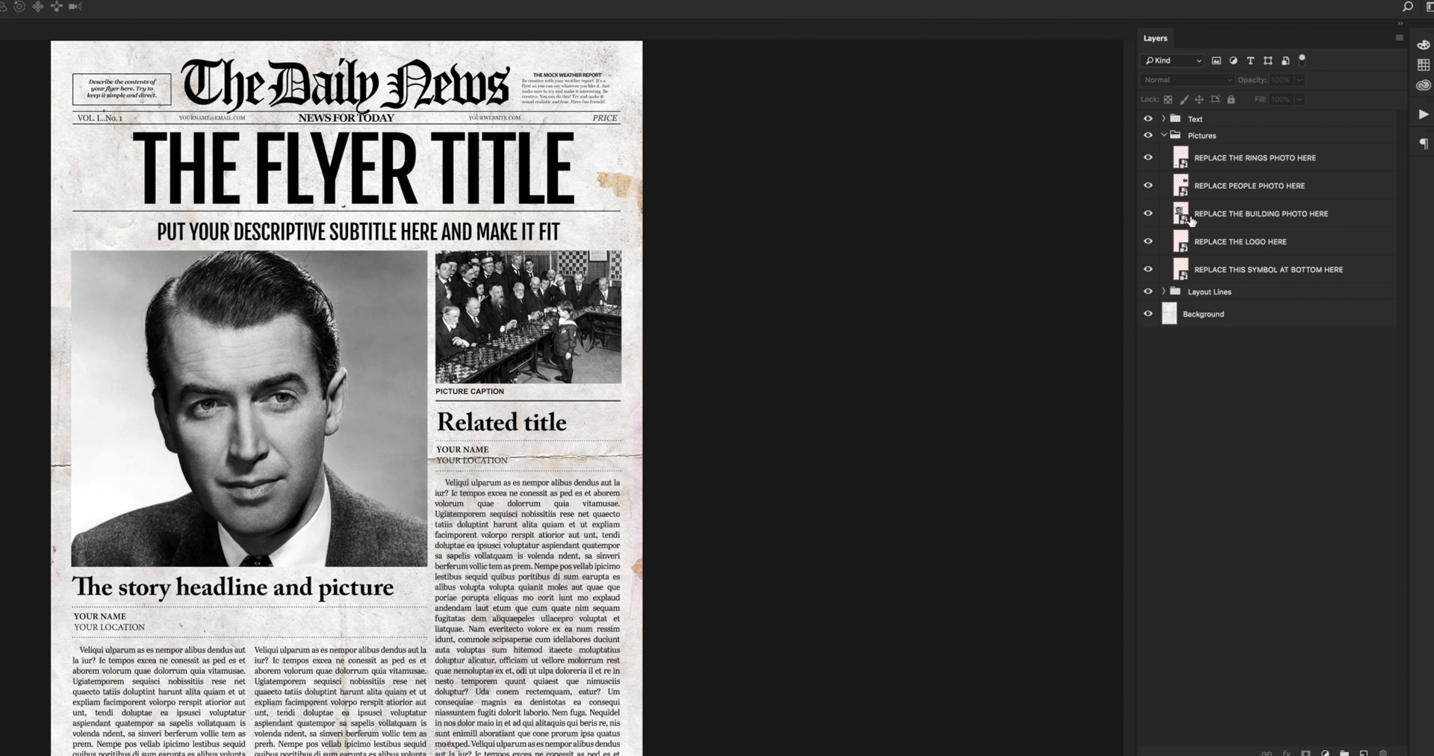
mouse_move(1147, 212)
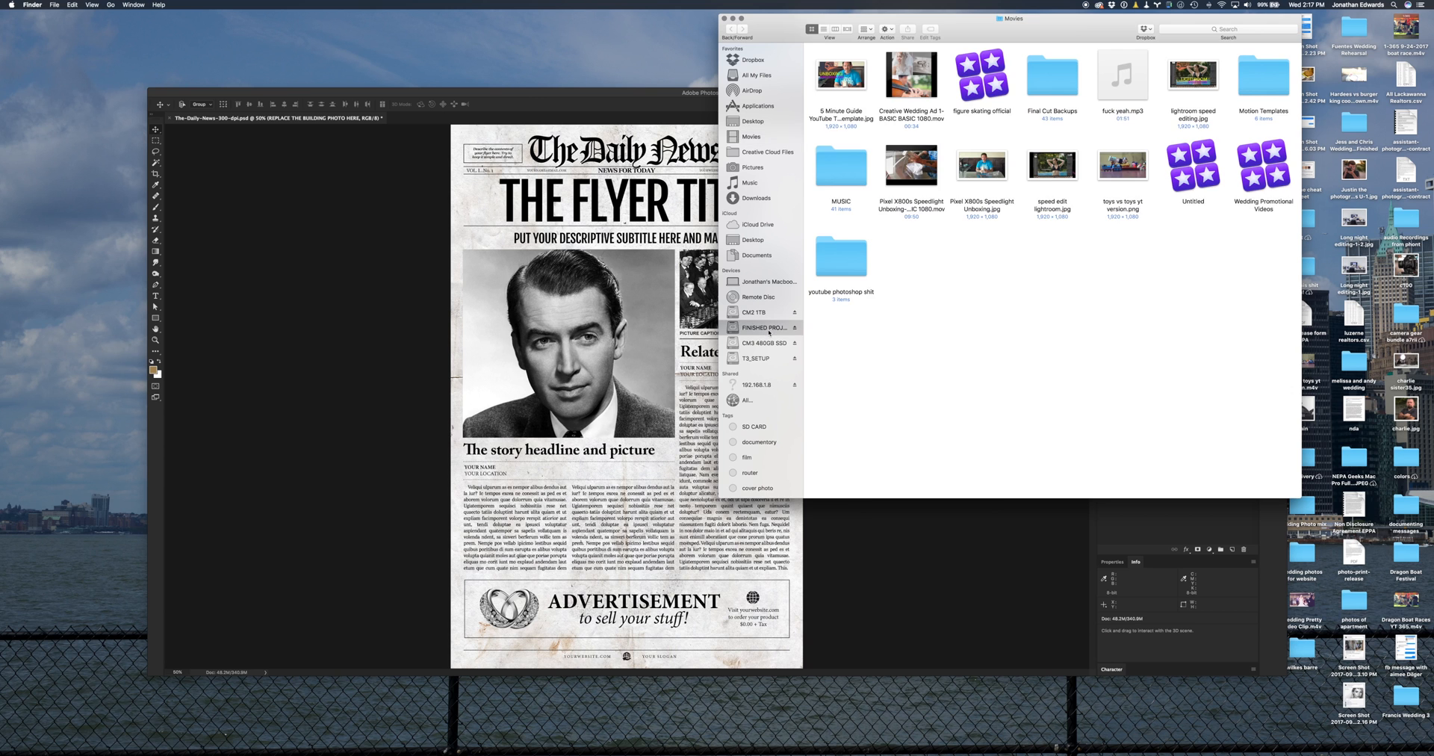
- Select the muscle-man JPG inside Finder's FINISHED PROJECTS folder
left_click(763, 327)
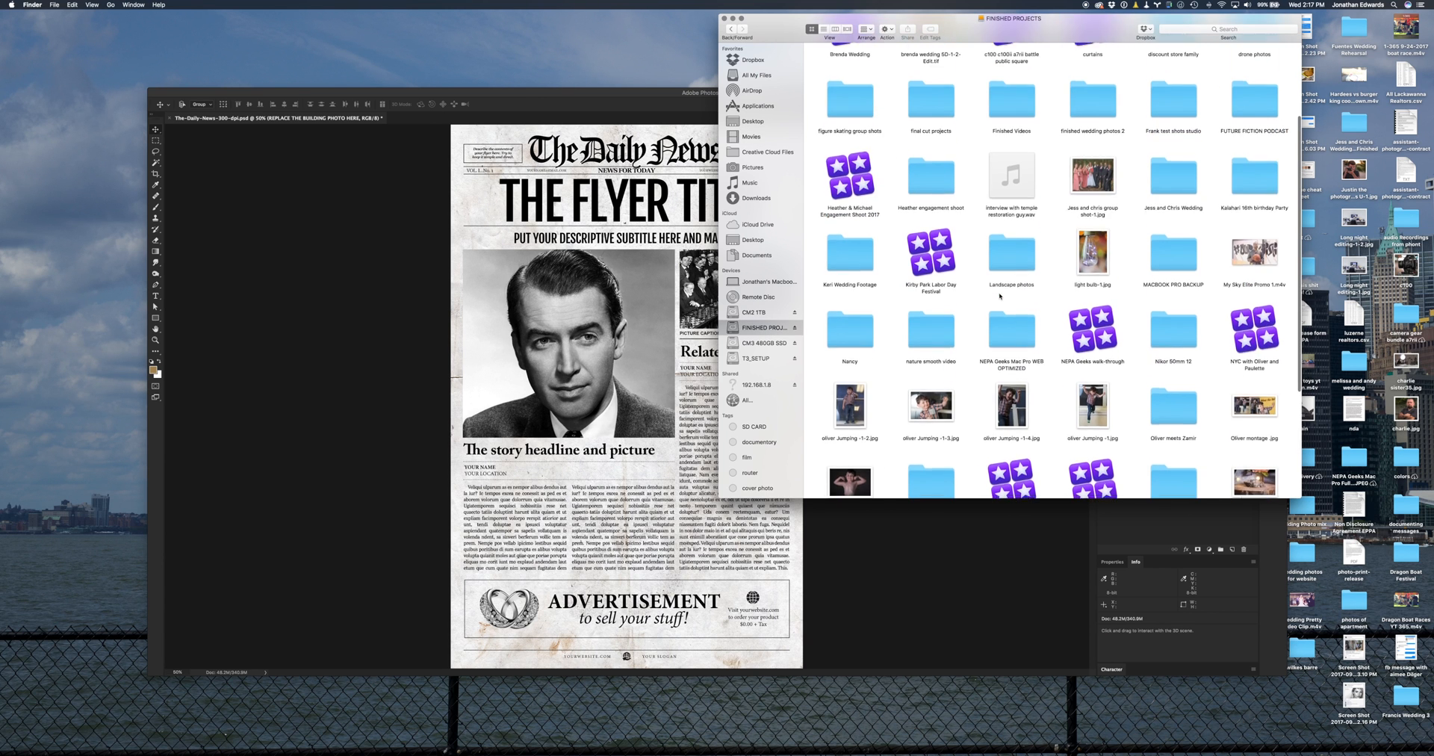
scroll("down", 3)
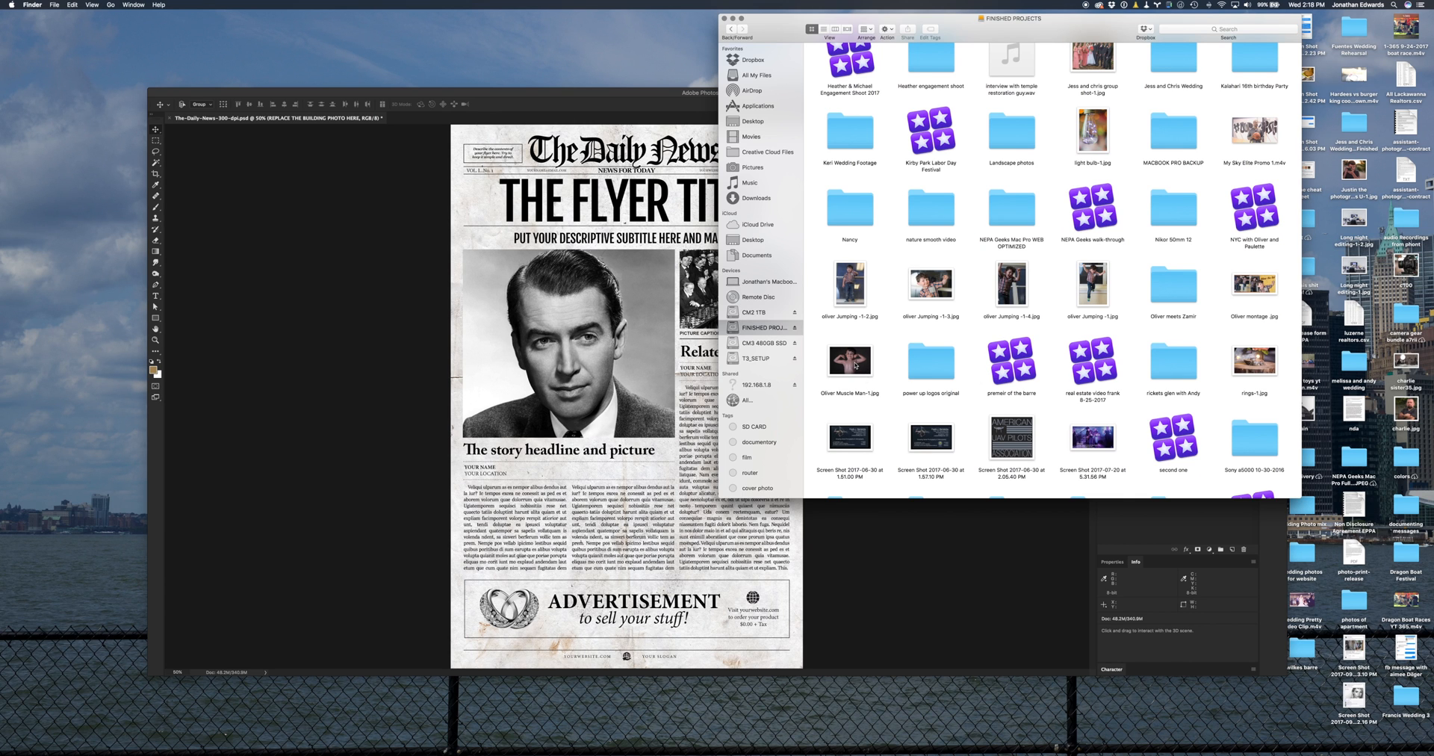
left_click(850, 361)
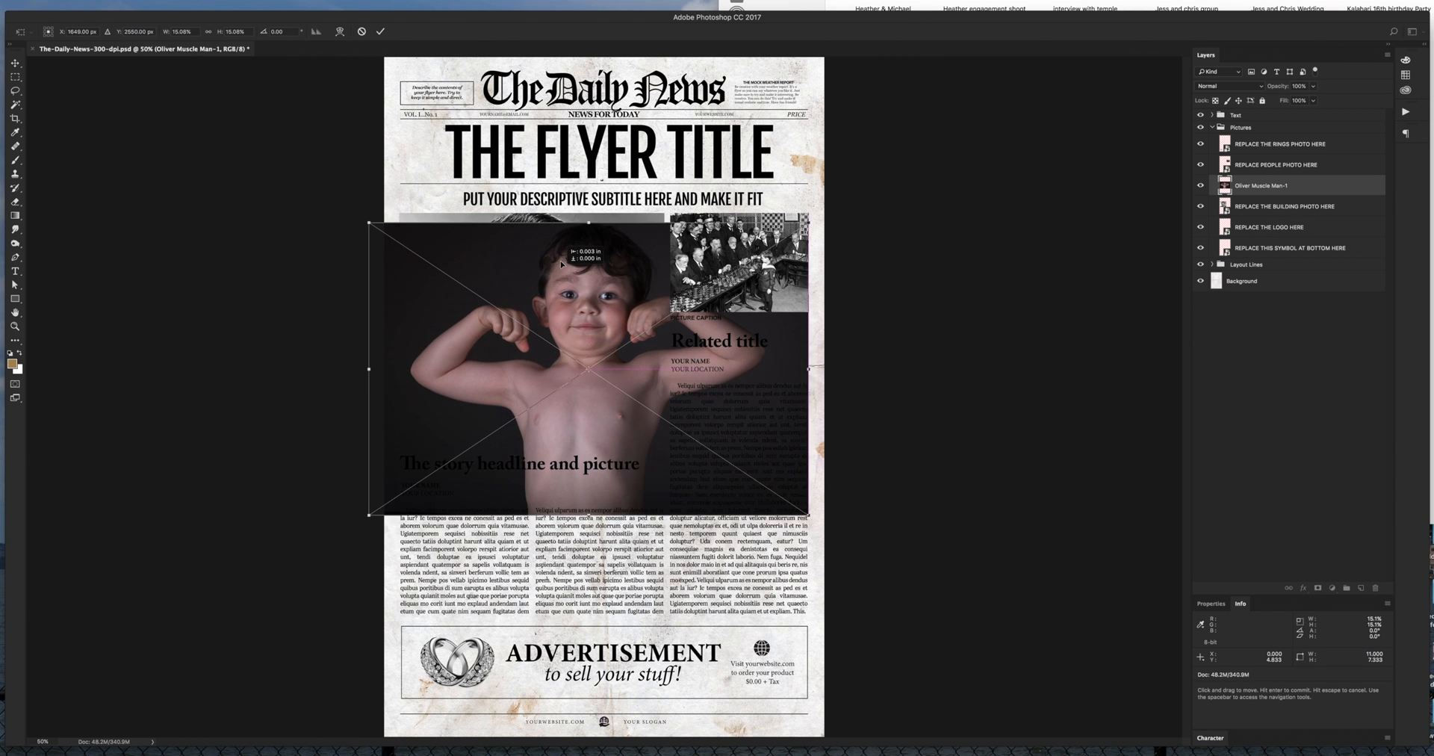
- Drag the placed flexing-boy photo's transform box over the large picture slot
left_click_drag(585, 366, 567, 330)
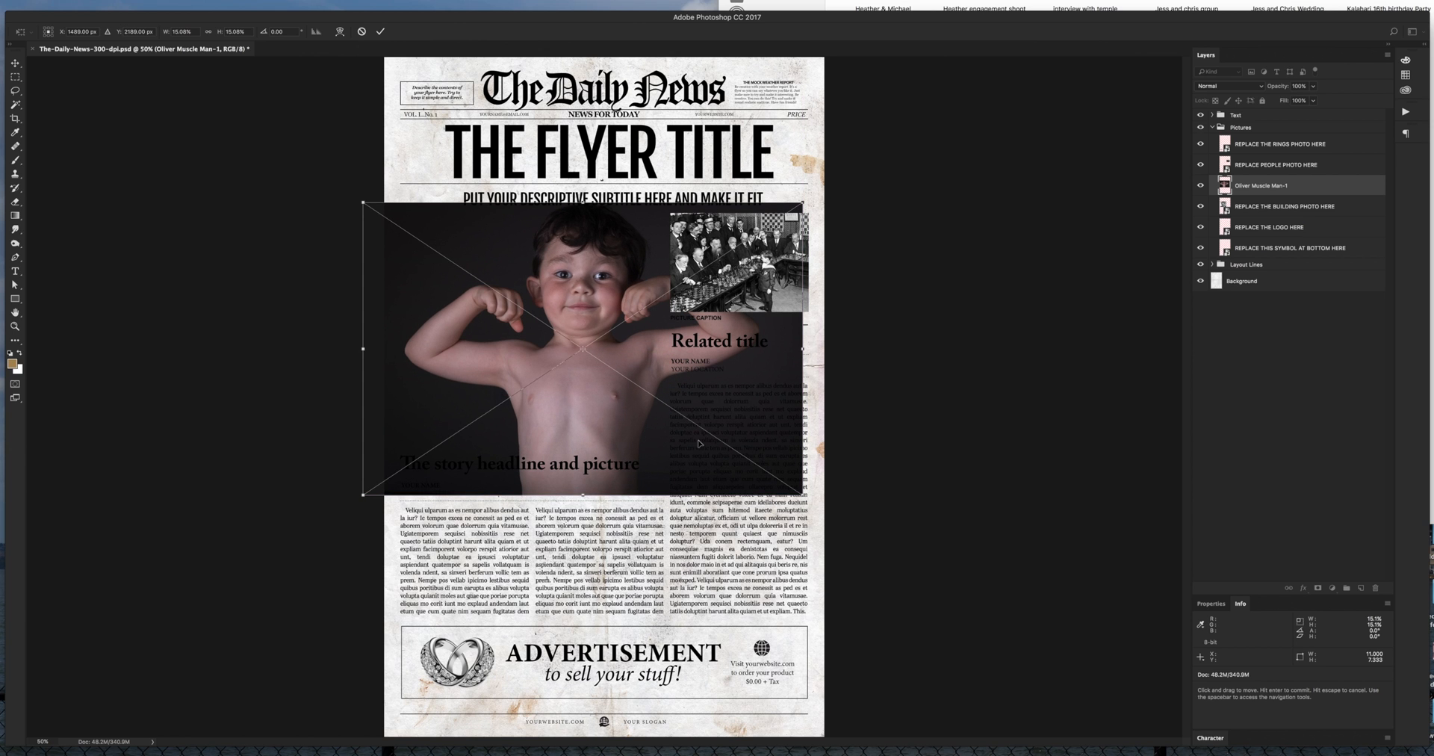
mouse_move(695, 419)
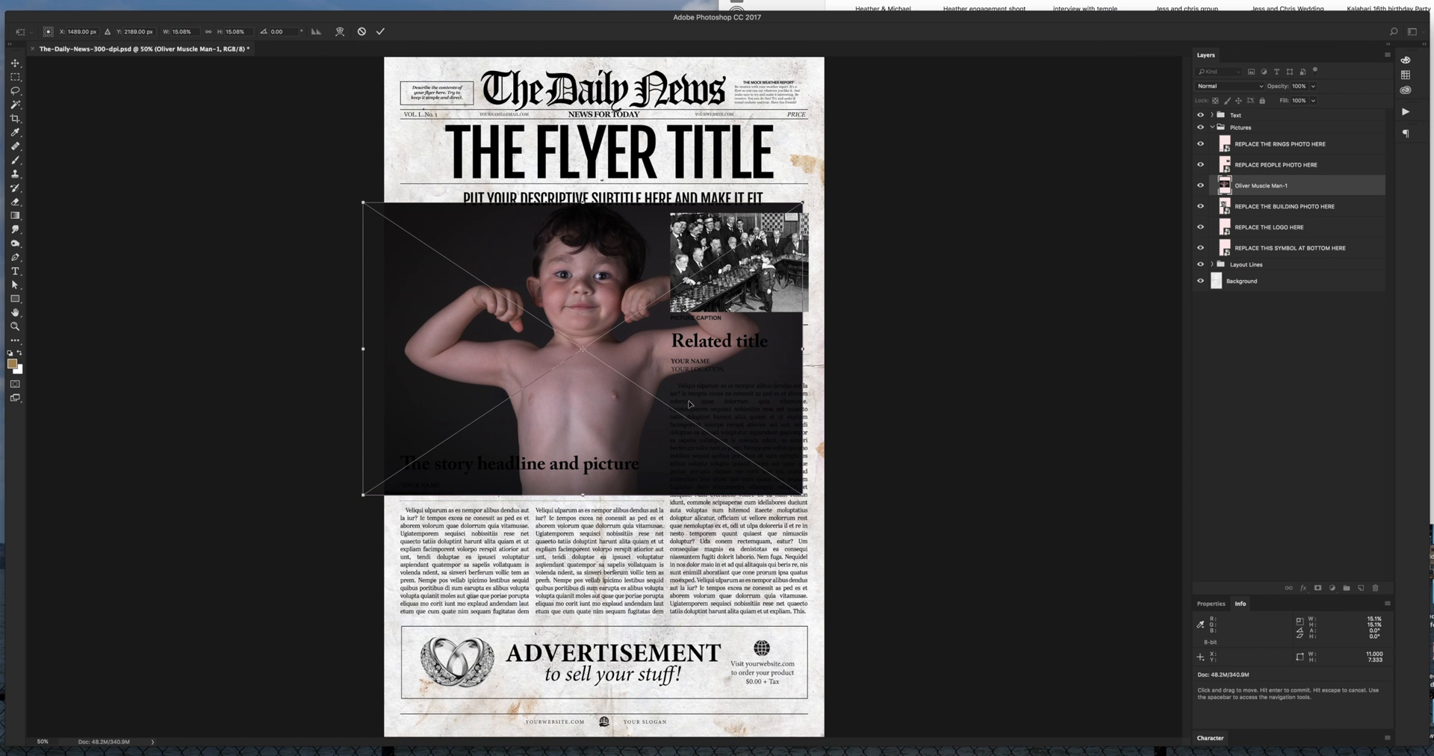
mouse_move(696, 402)
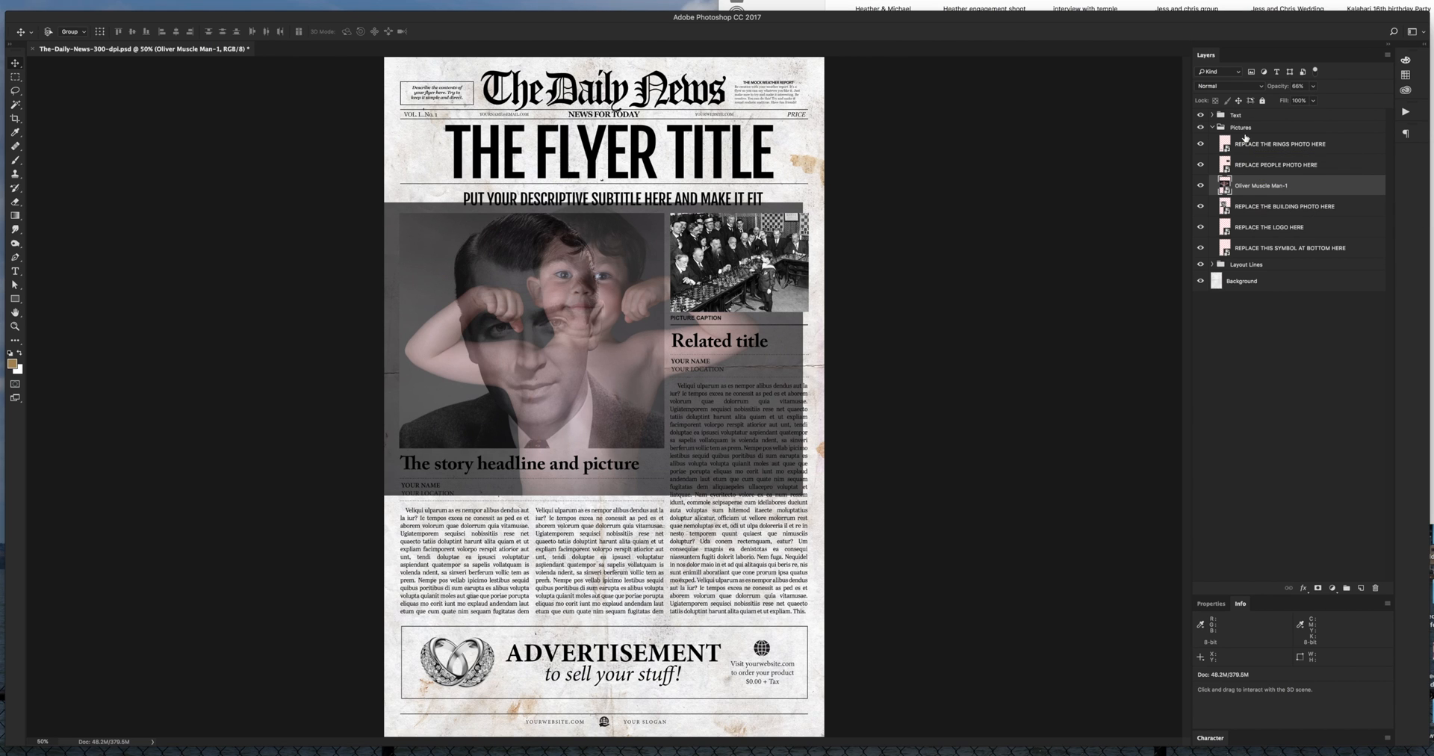
mouse_move(1250, 141)
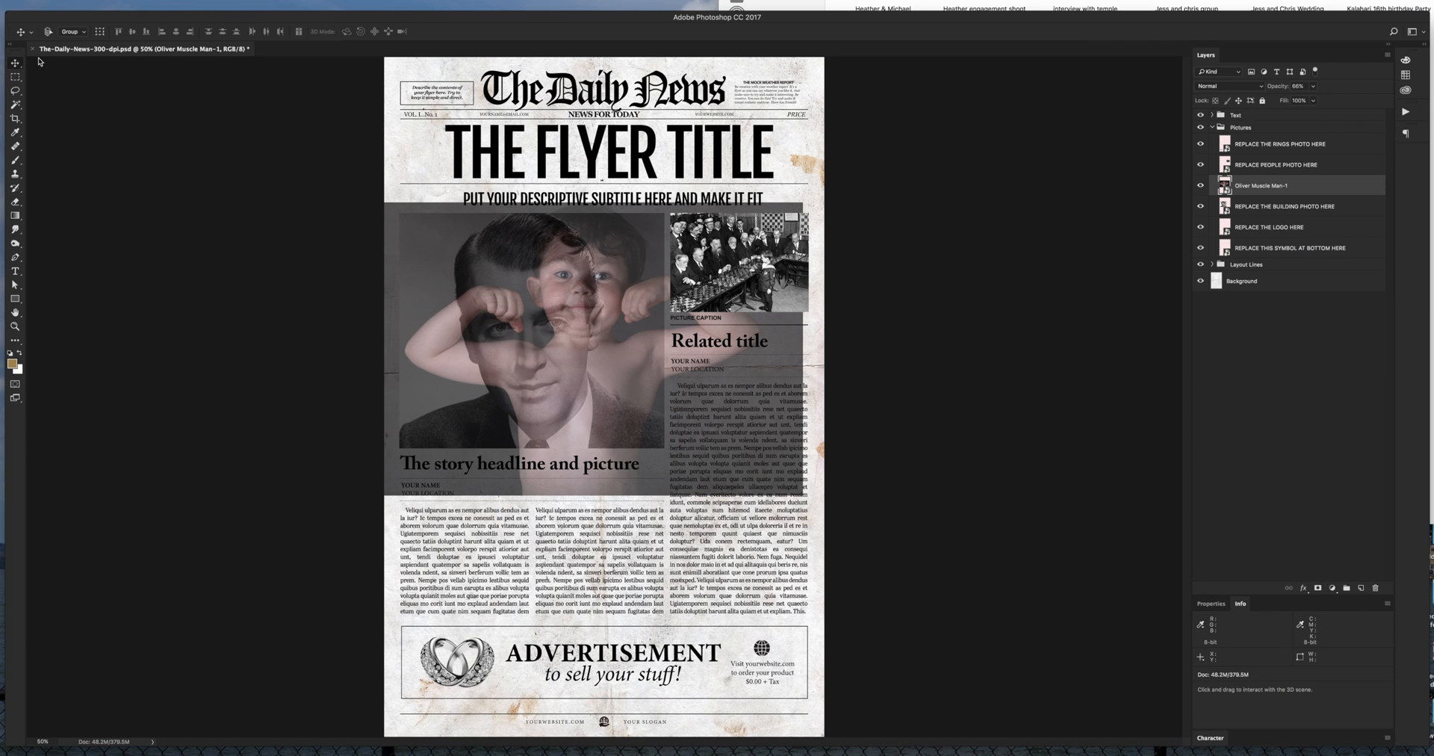
mouse_move(393, 322)
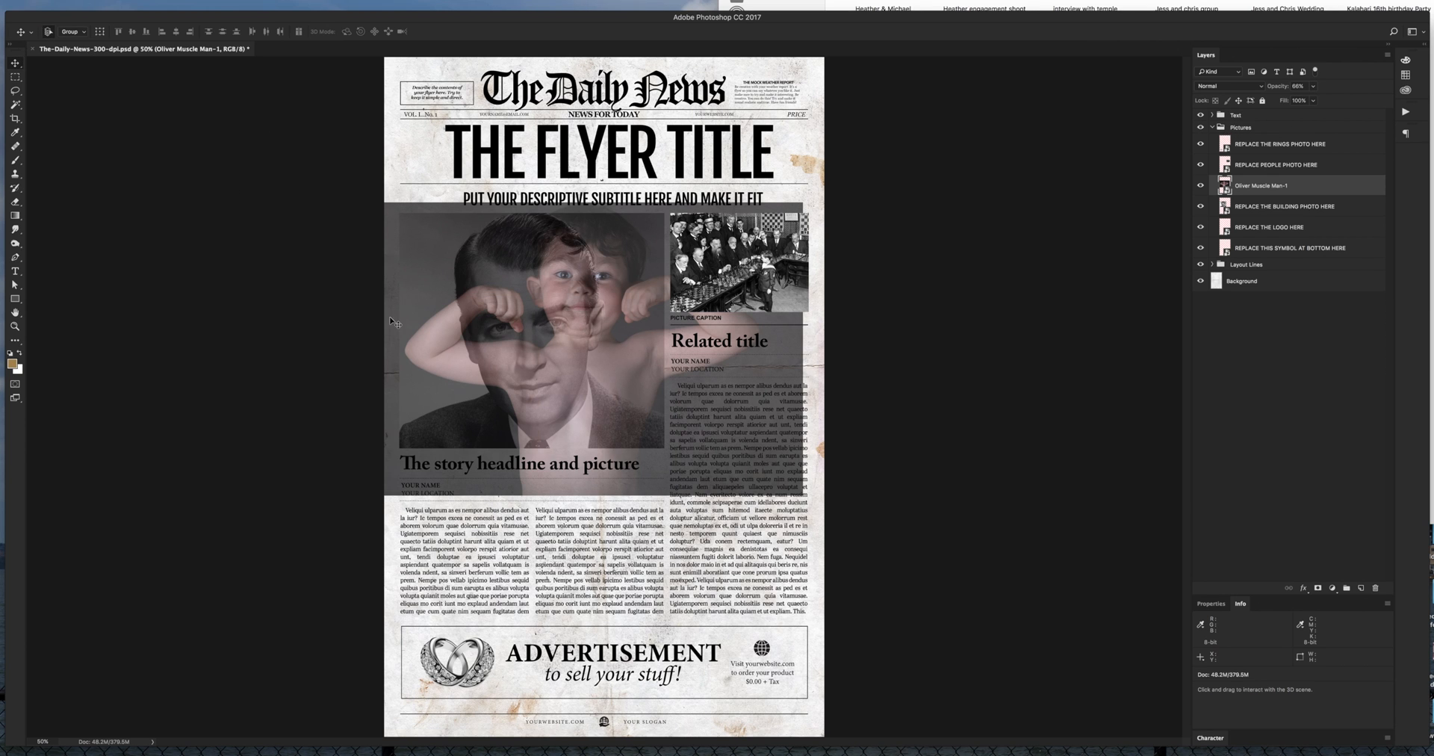
mouse_move(544, 354)
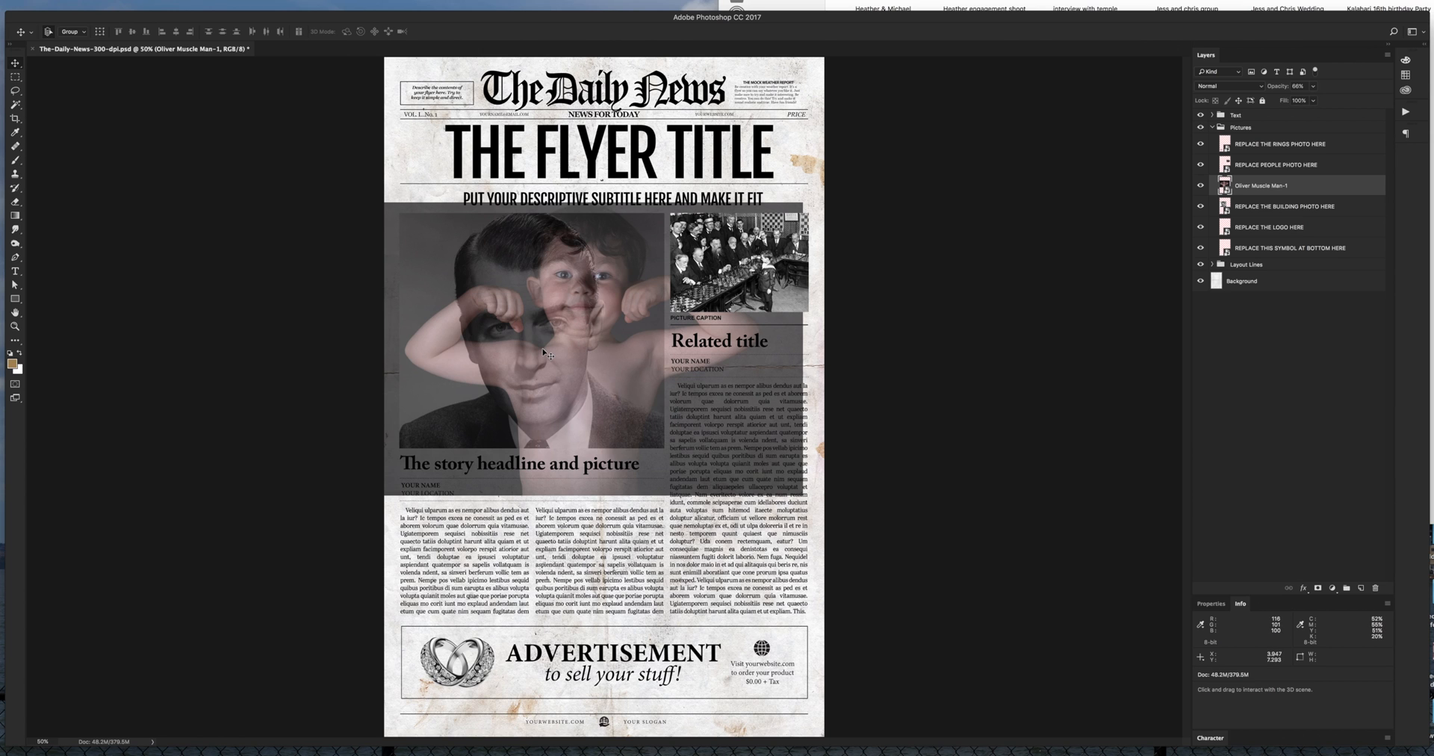
mouse_move(542, 356)
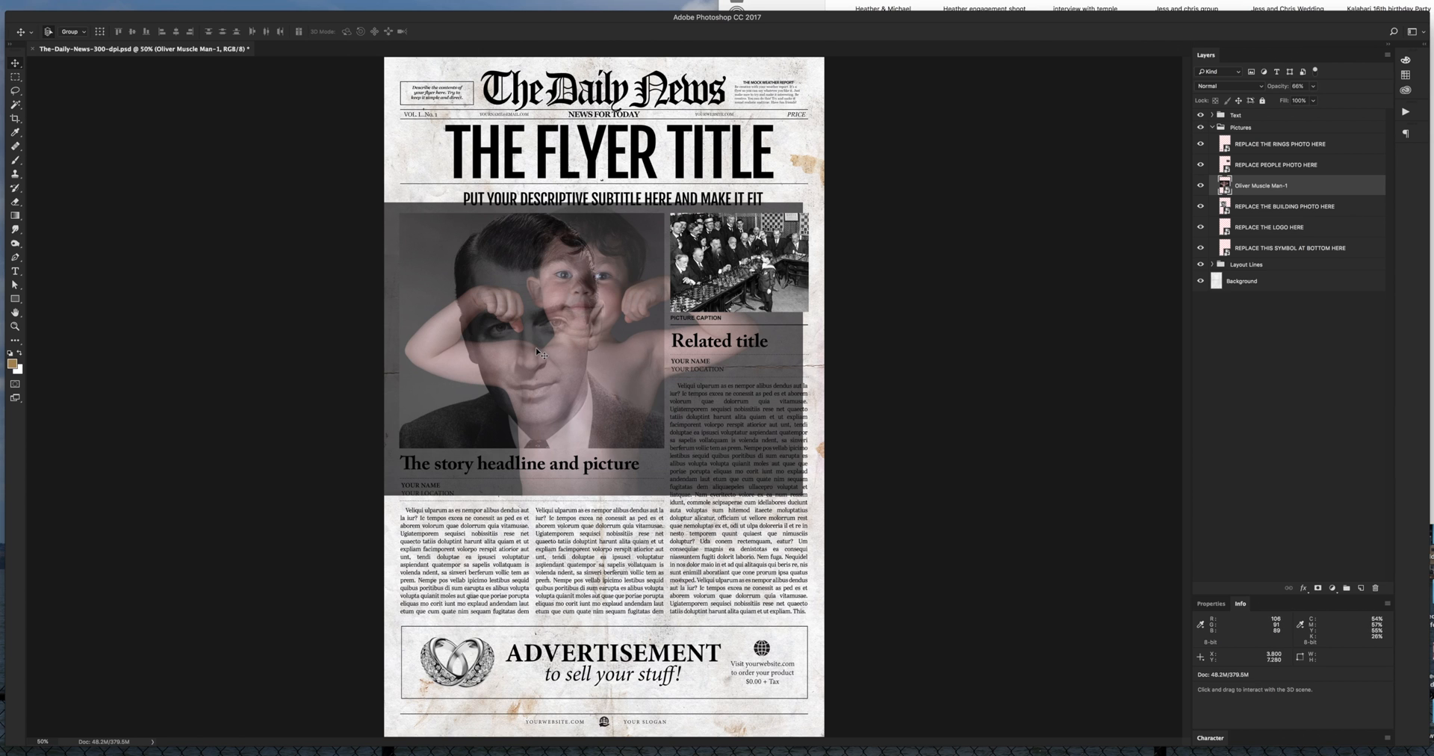
mouse_move(585, 306)
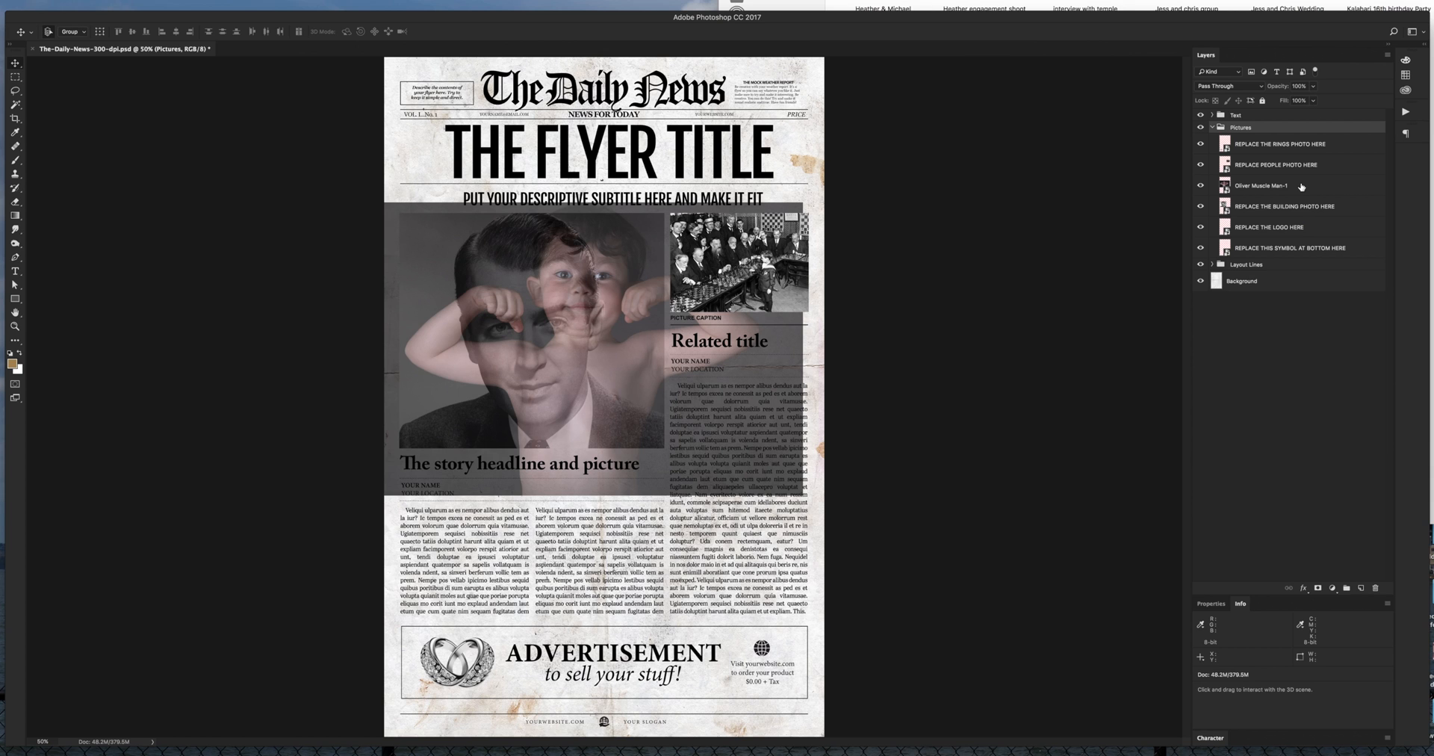
mouse_move(1301, 186)
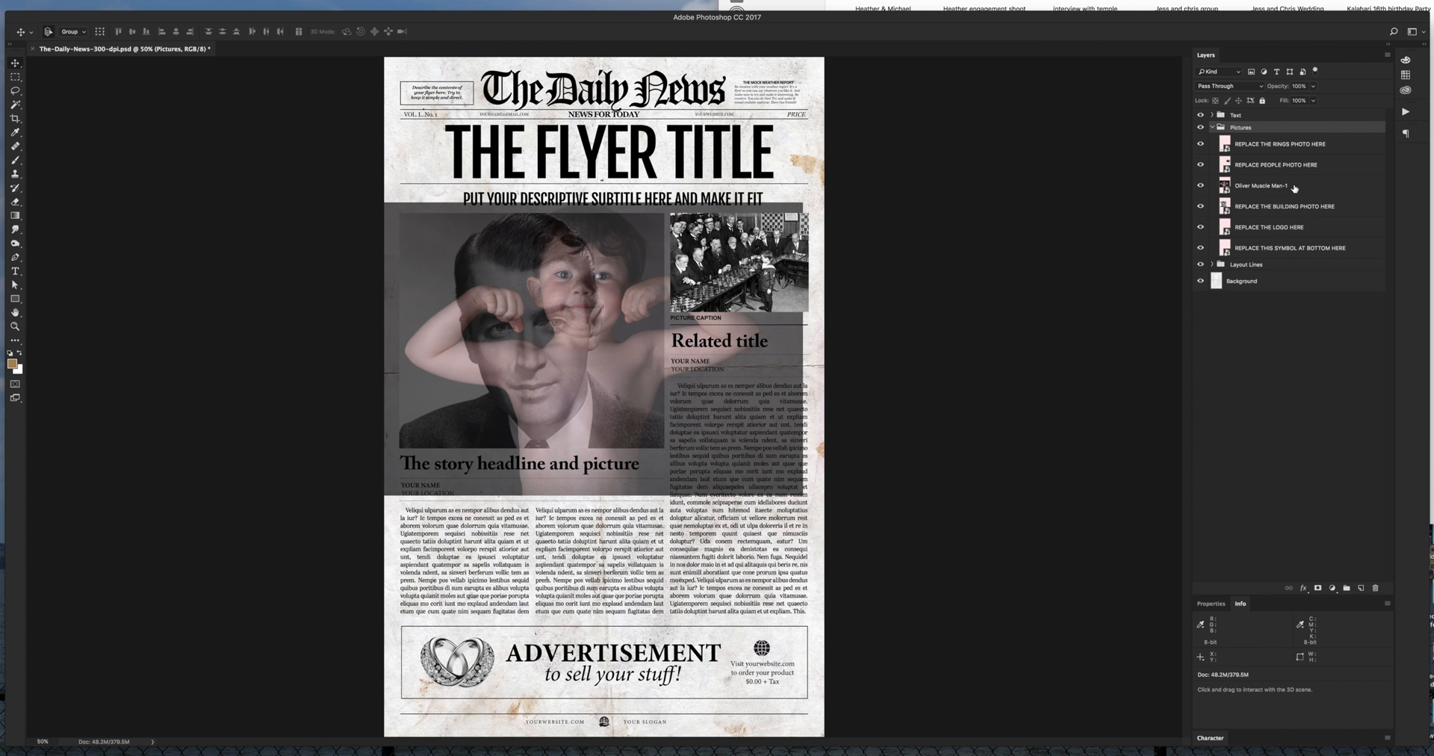
- Reselect the flexing-boy photo layer in the Layers panel
left_click(1265, 185)
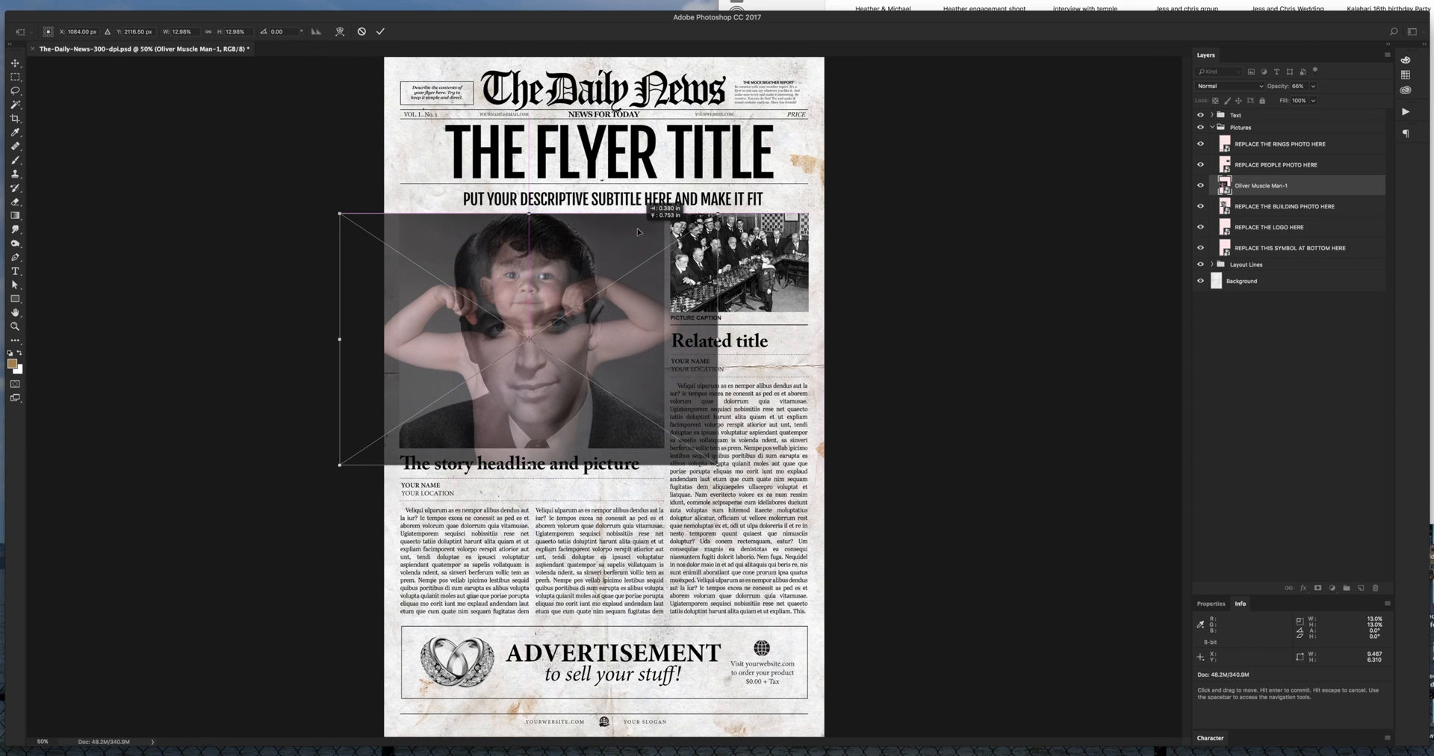
- Drag a transform corner to scale the flexing-boy photo down over the large placeholder
left_click_drag(525, 330, 525, 343)
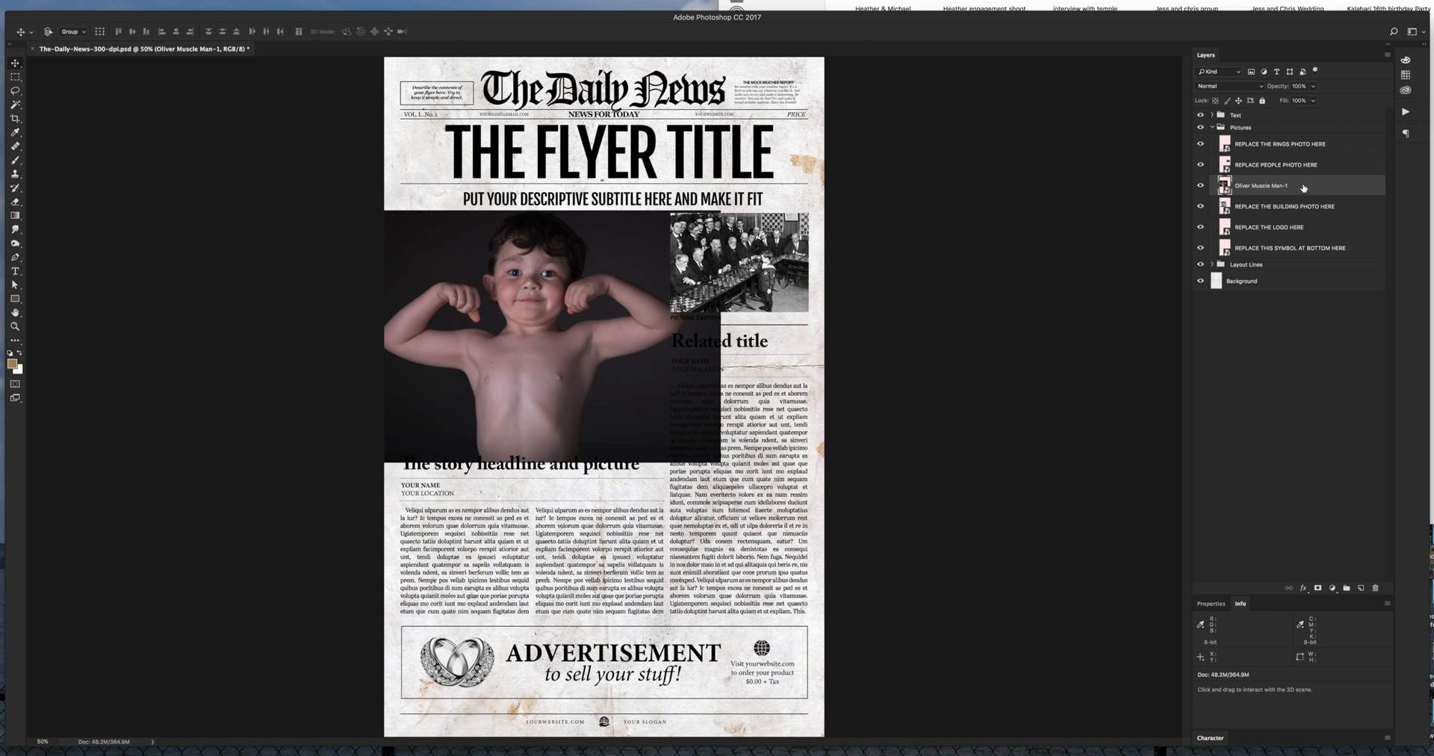
- Right-click the Oliver Muscle Man-1 layer to bring up its layer options menu
right_click(1298, 186)
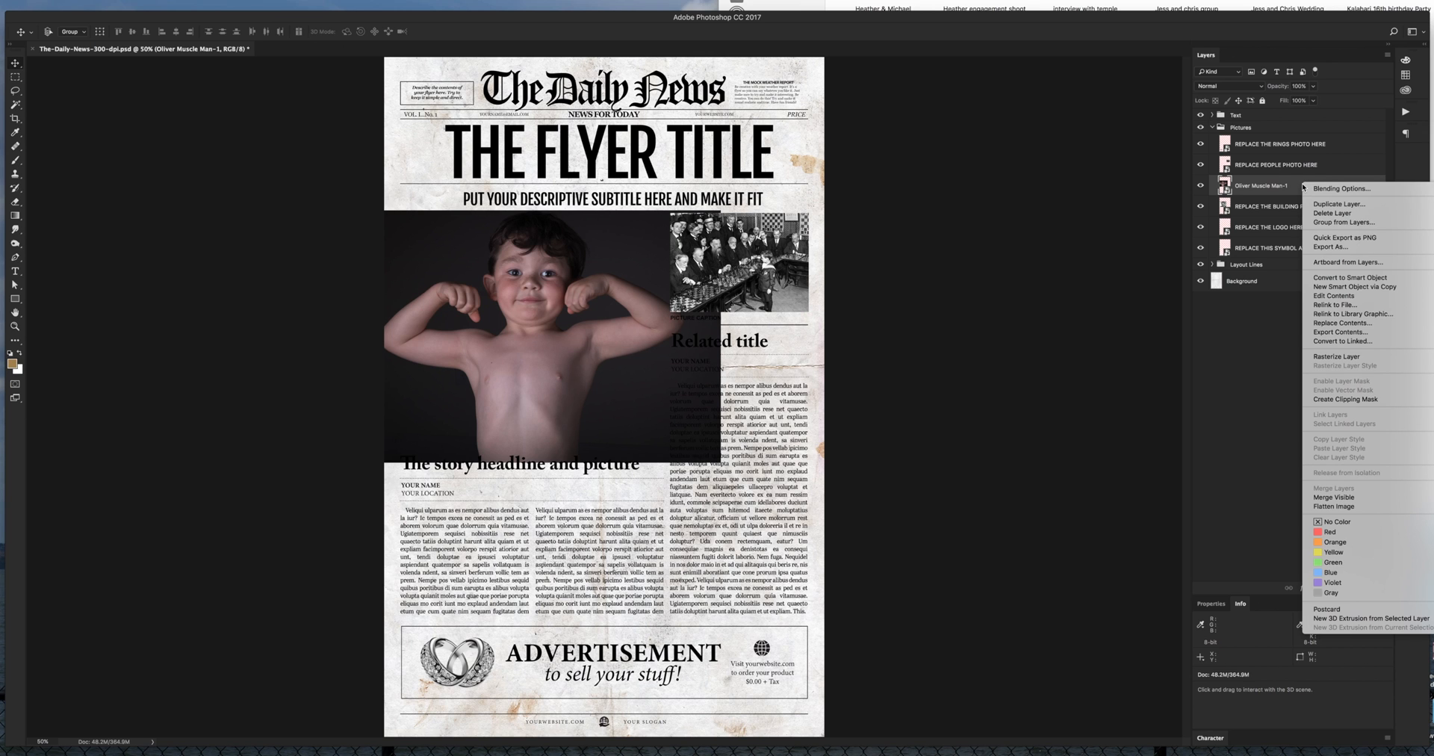
mouse_move(1325, 379)
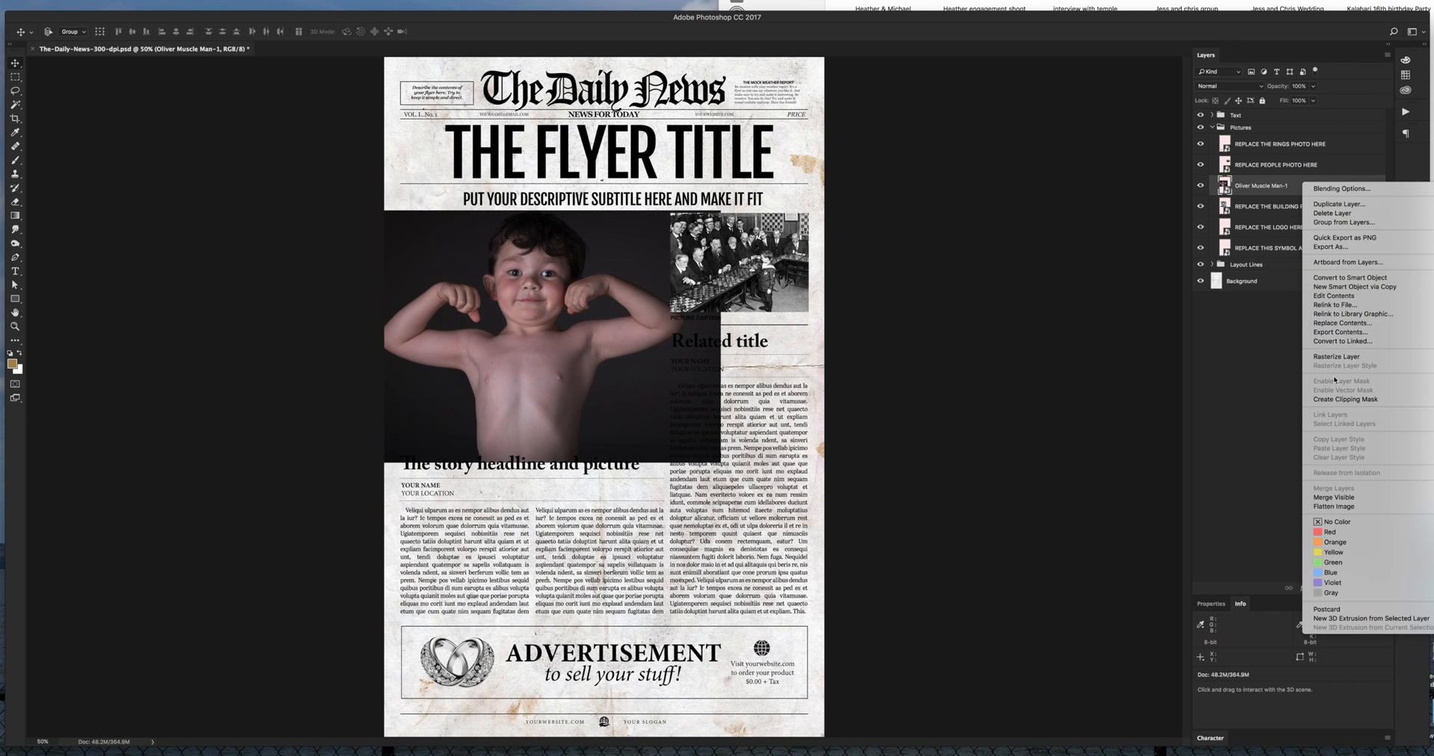
mouse_move(1345, 399)
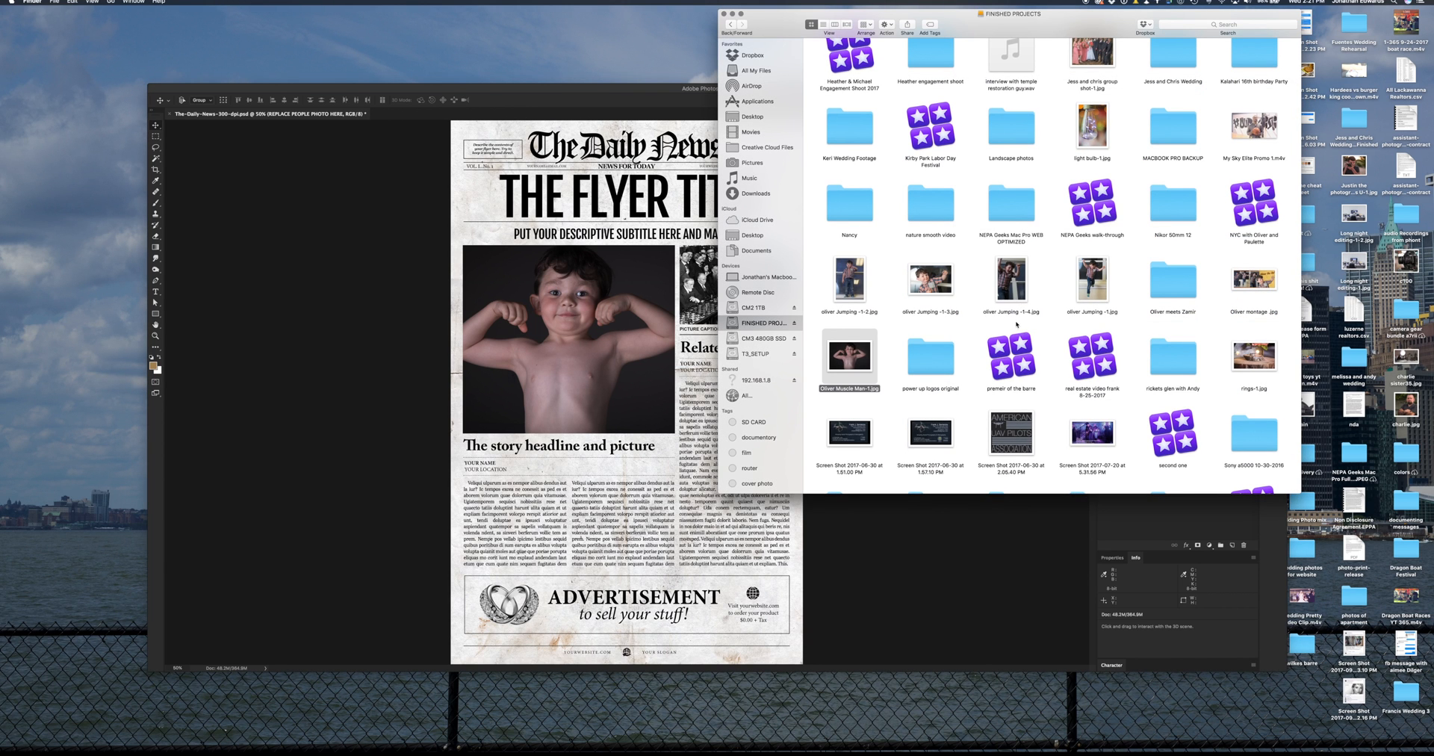
mouse_move(970, 301)
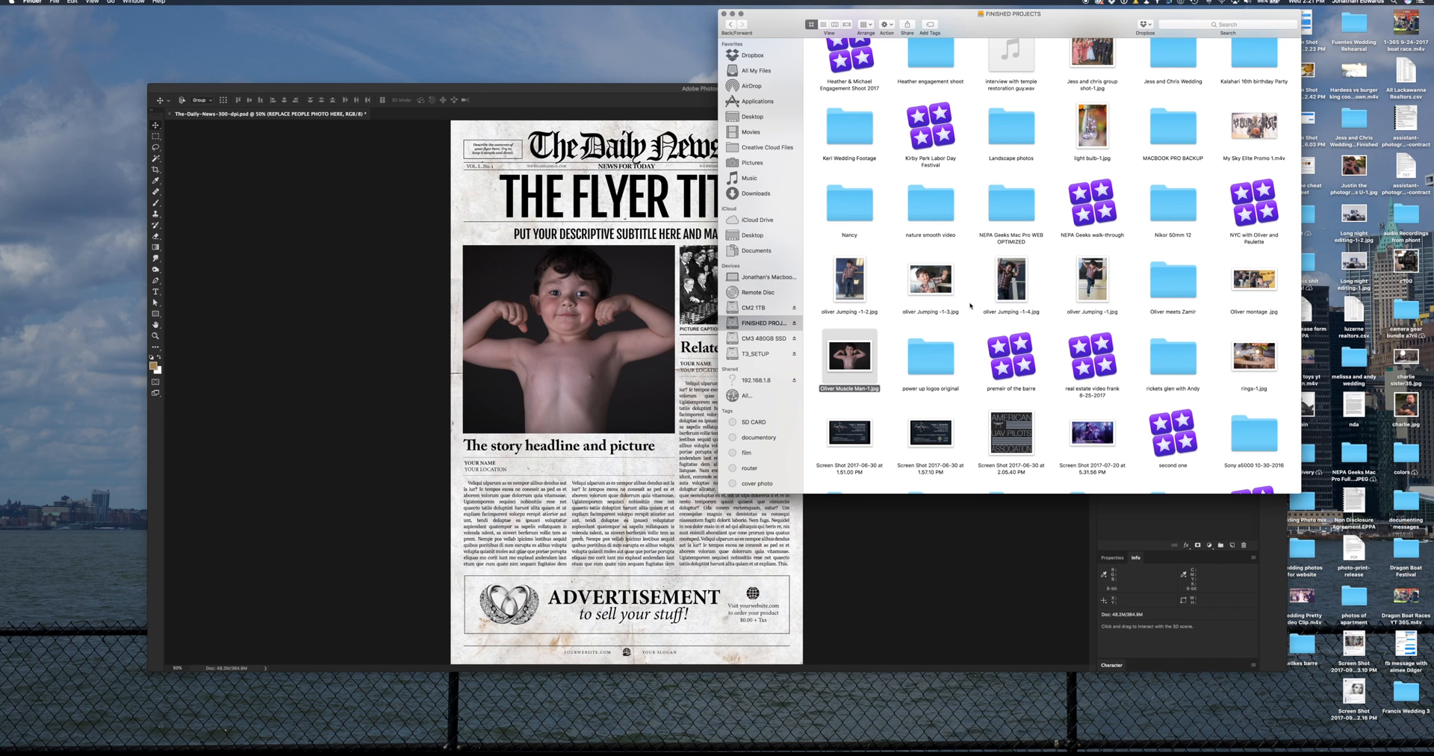
mouse_move(905, 318)
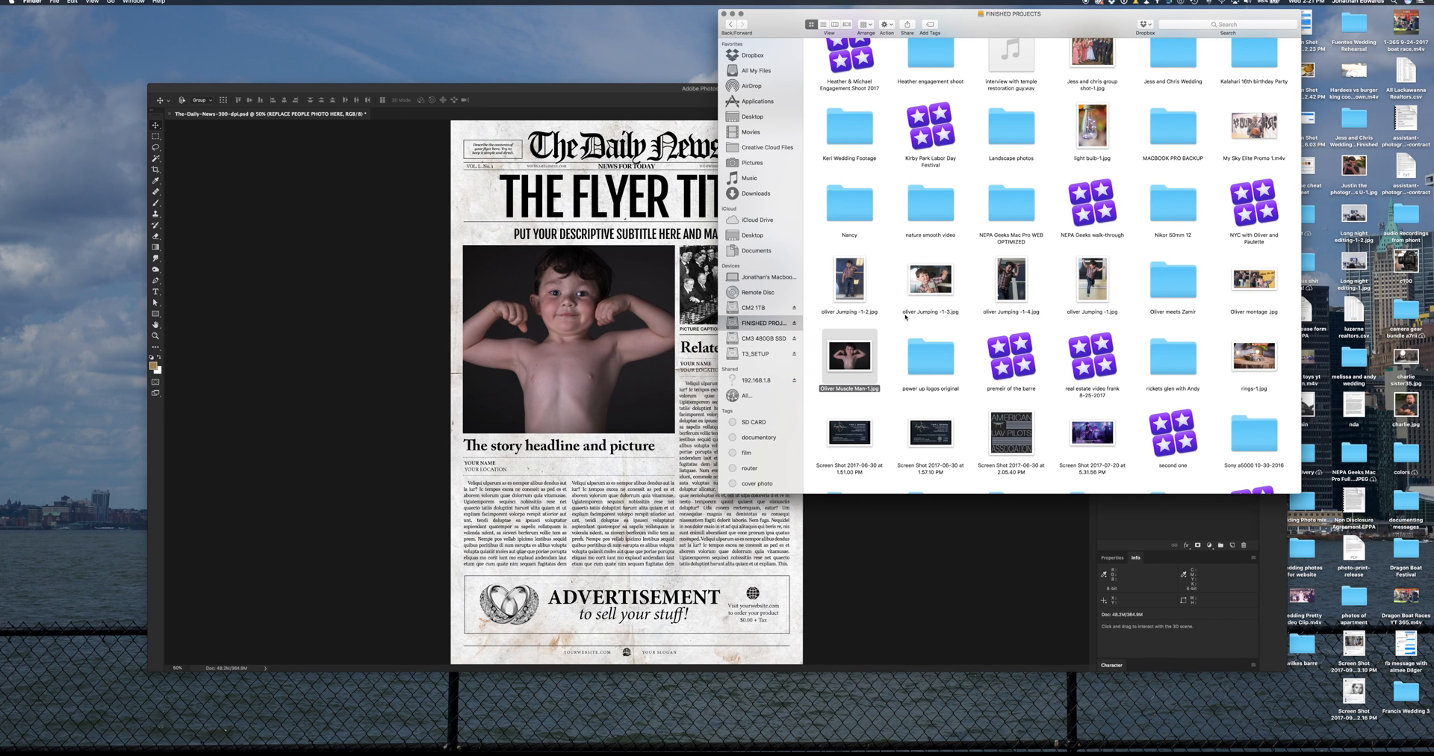
- Select oliver Jumping -1-3.jpg in the FINISHED PROJECTS folder
left_click(930, 280)
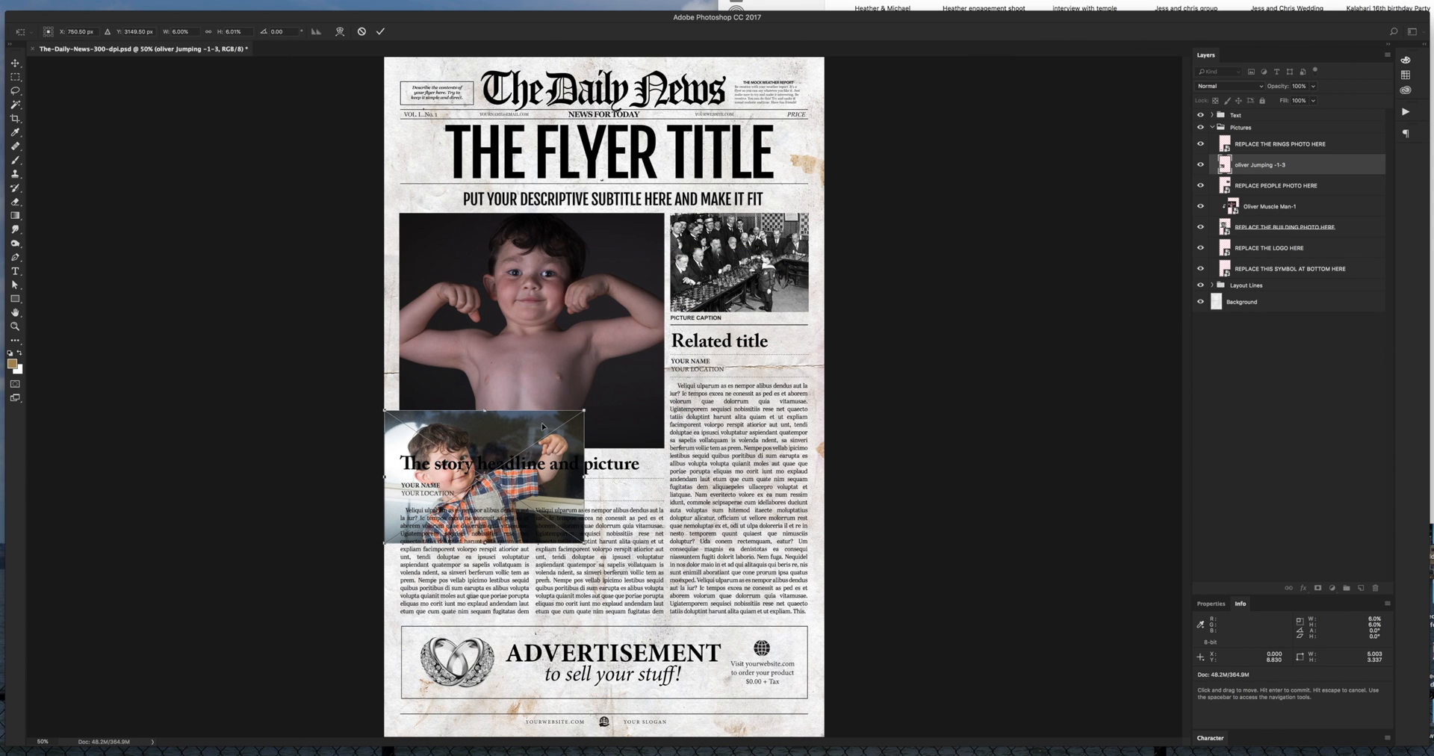
- Move the smiling boy photo onto the top-right slot and enlarge it to cover it
left_click_drag(485, 481, 737, 297)
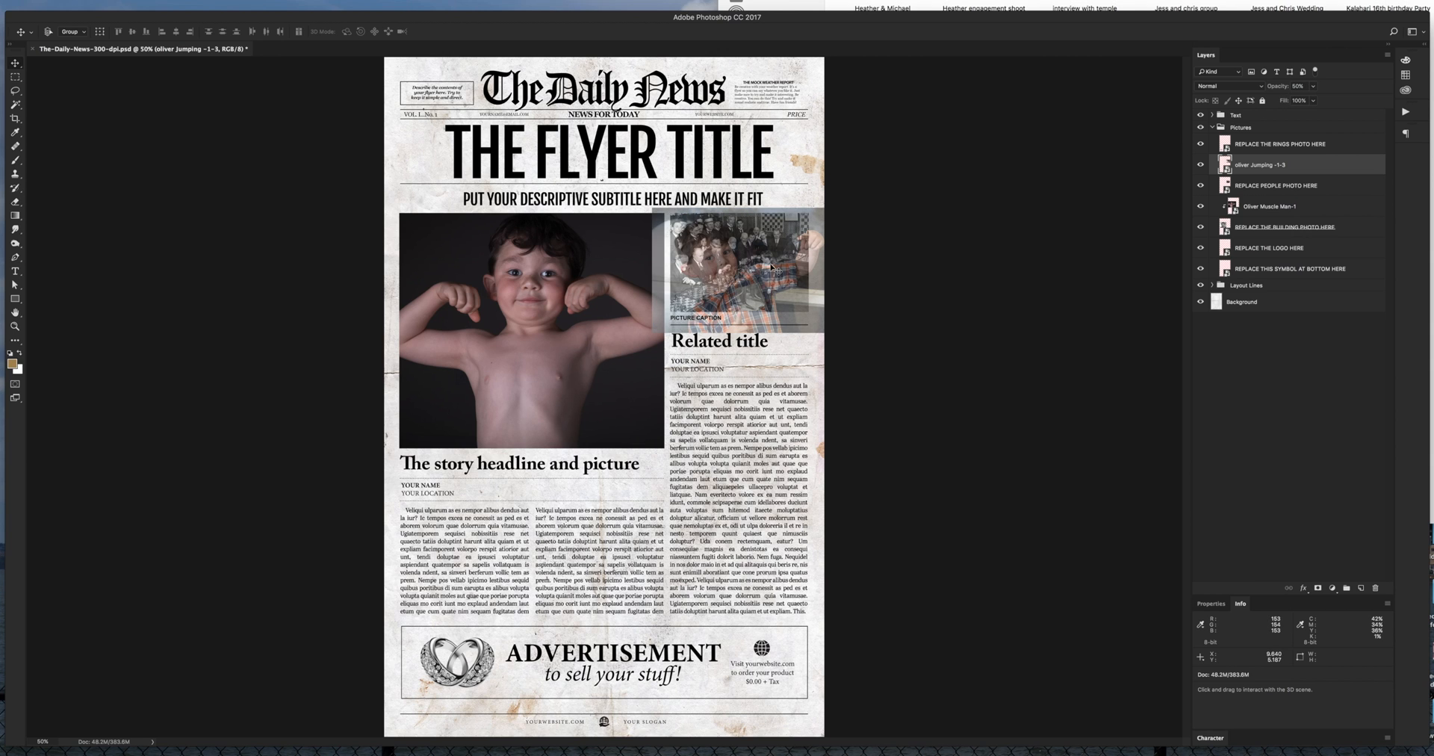
left_click_drag(741, 265, 739, 268)
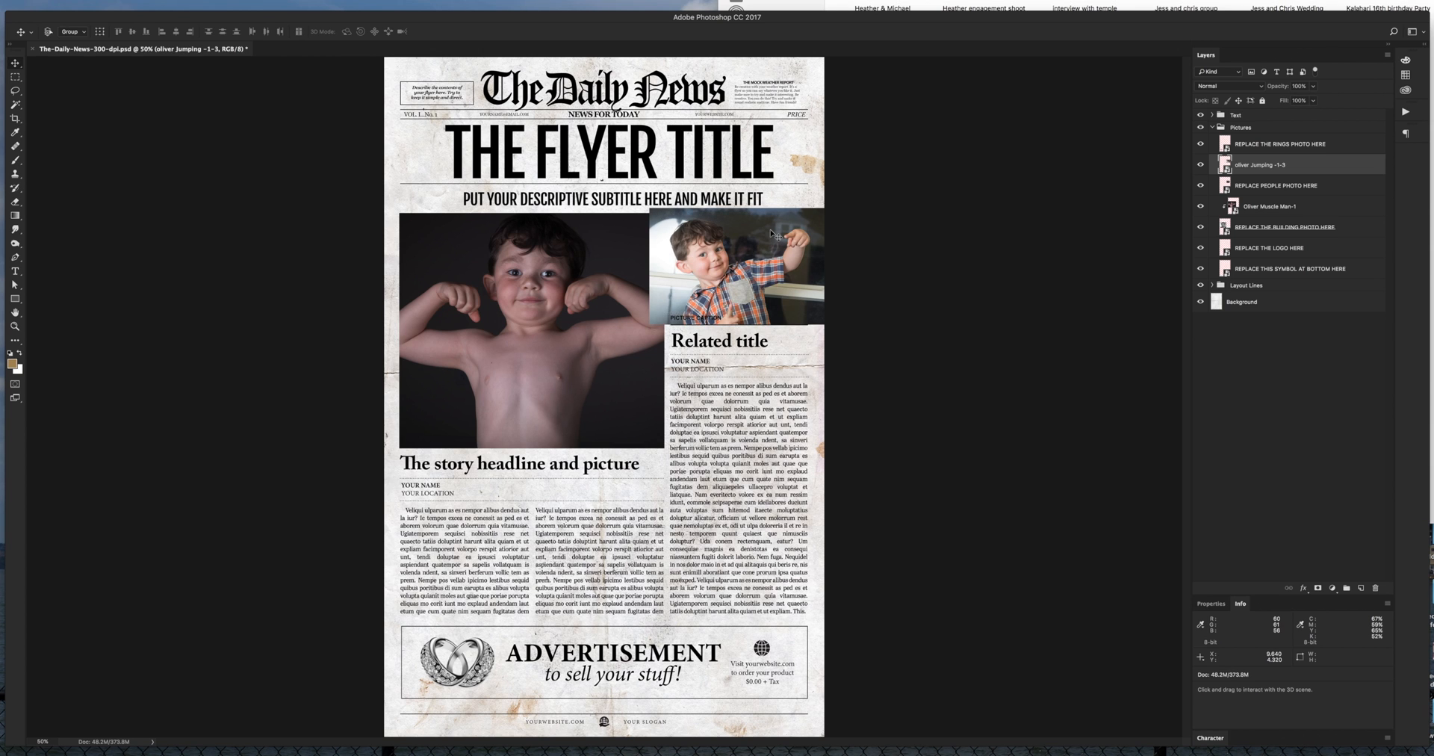
mouse_move(807, 357)
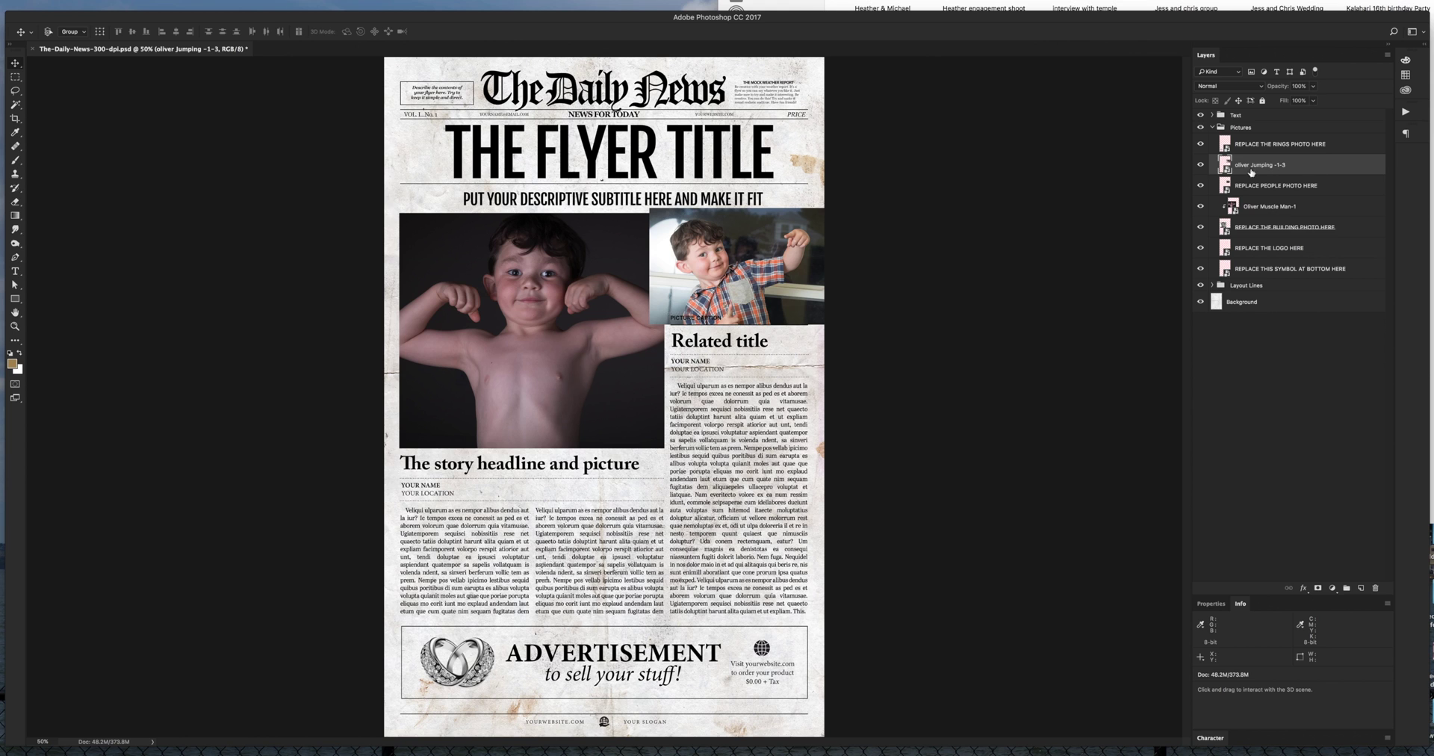
- Open the oliver Jumping -1-3 layer's options, then select the flexing-boy photo layer
right_click(1263, 165)
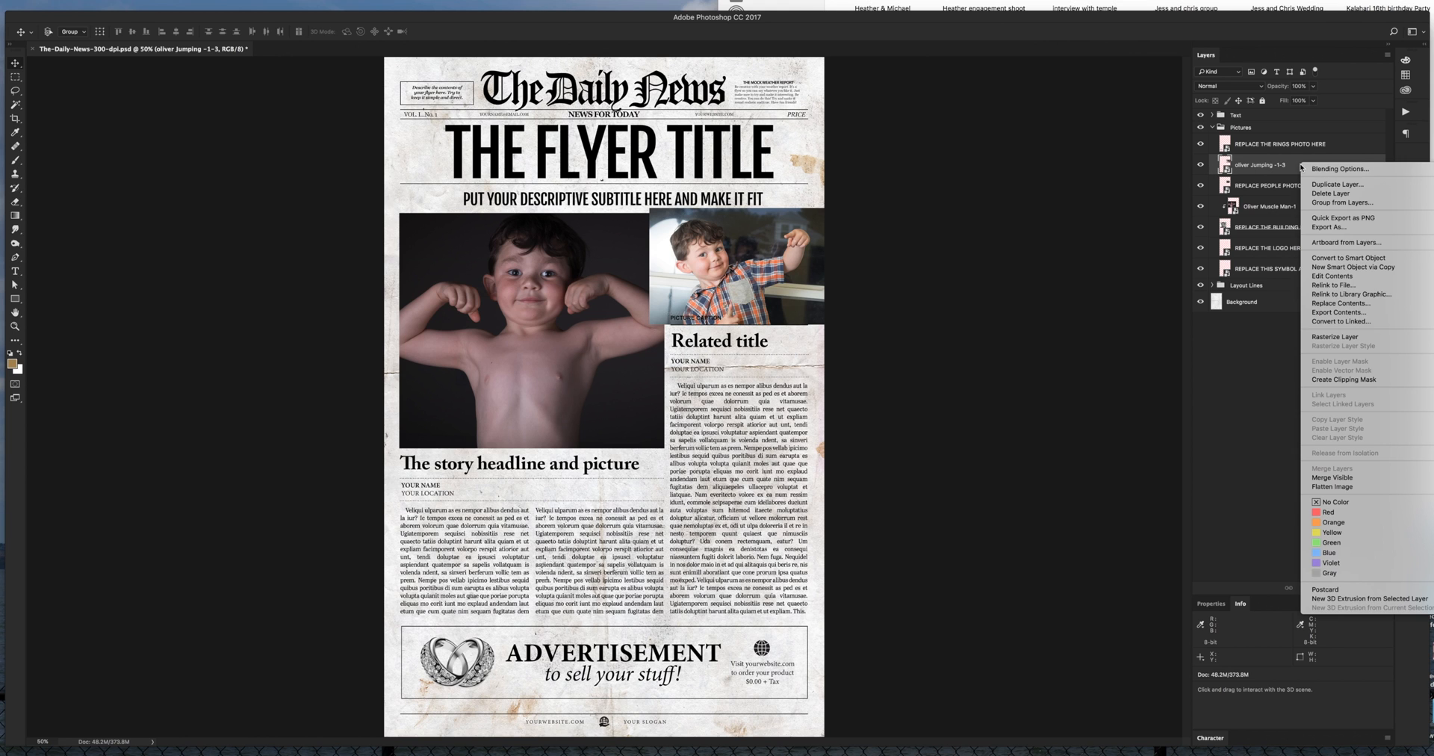
mouse_move(1339, 379)
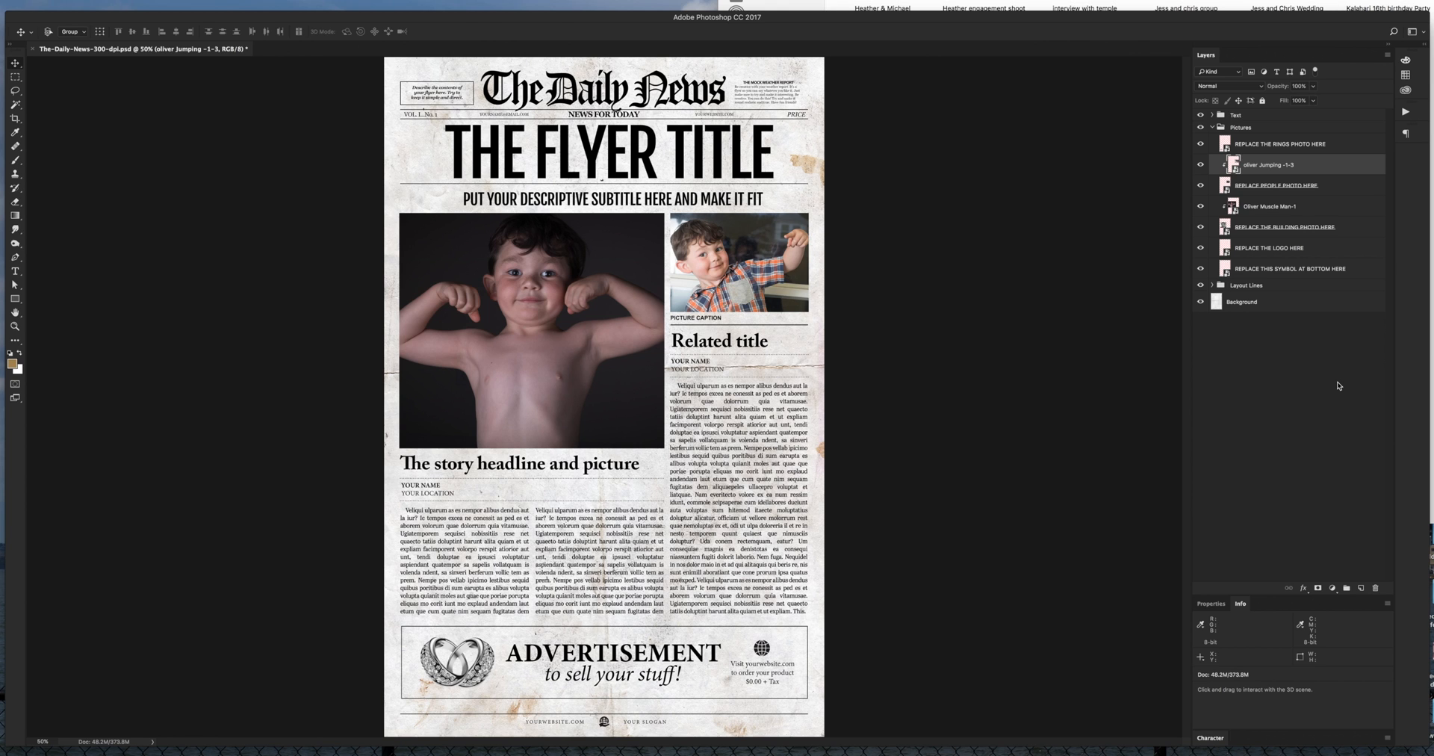
mouse_move(1320, 210)
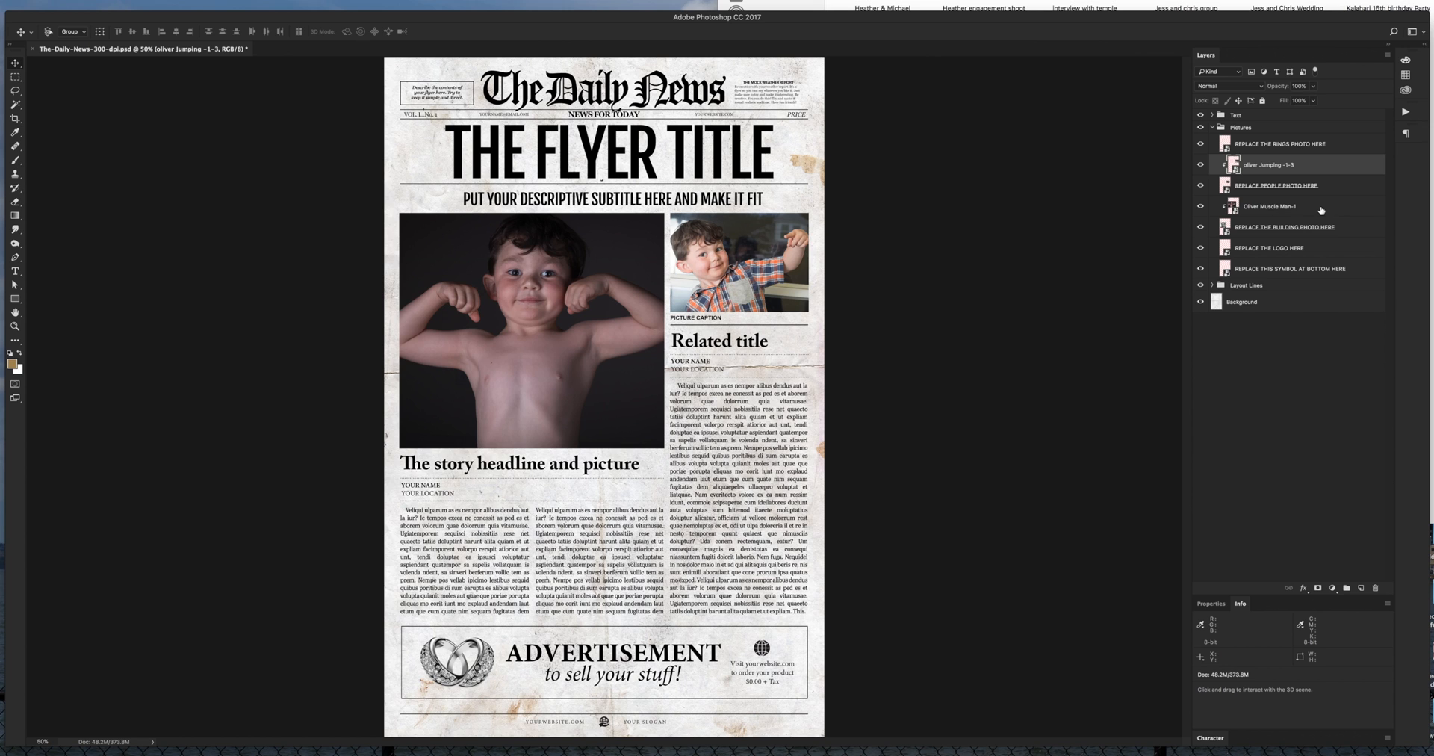
left_click(1271, 206)
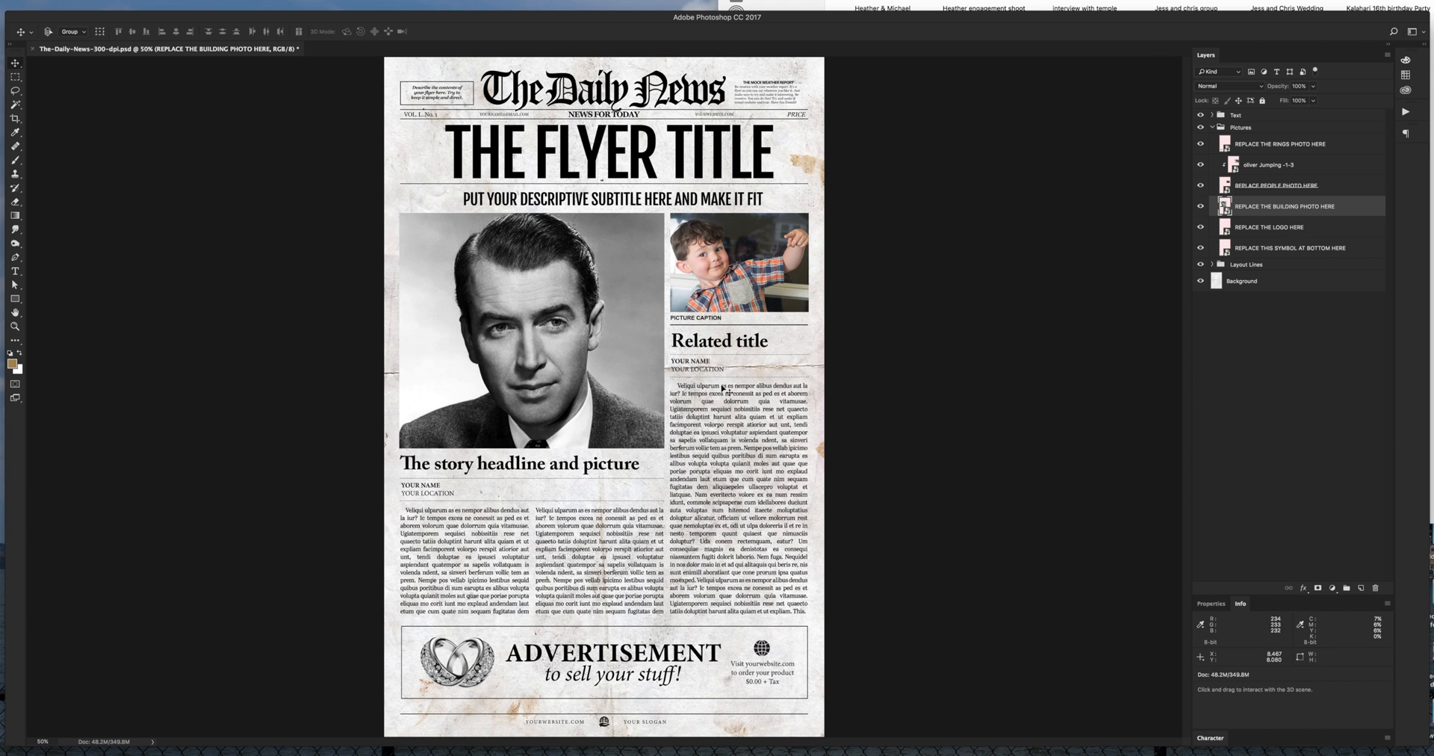
mouse_move(560, 371)
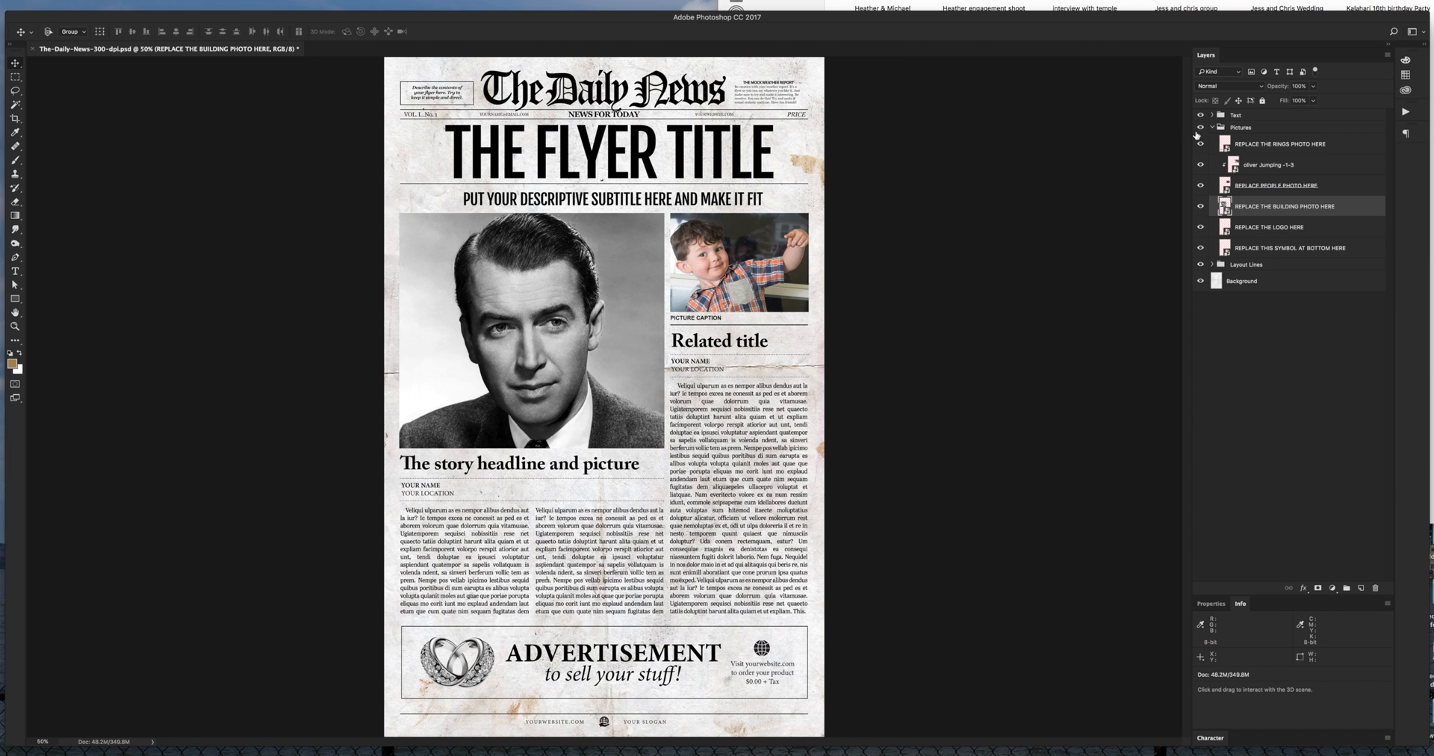
mouse_move(512, 295)
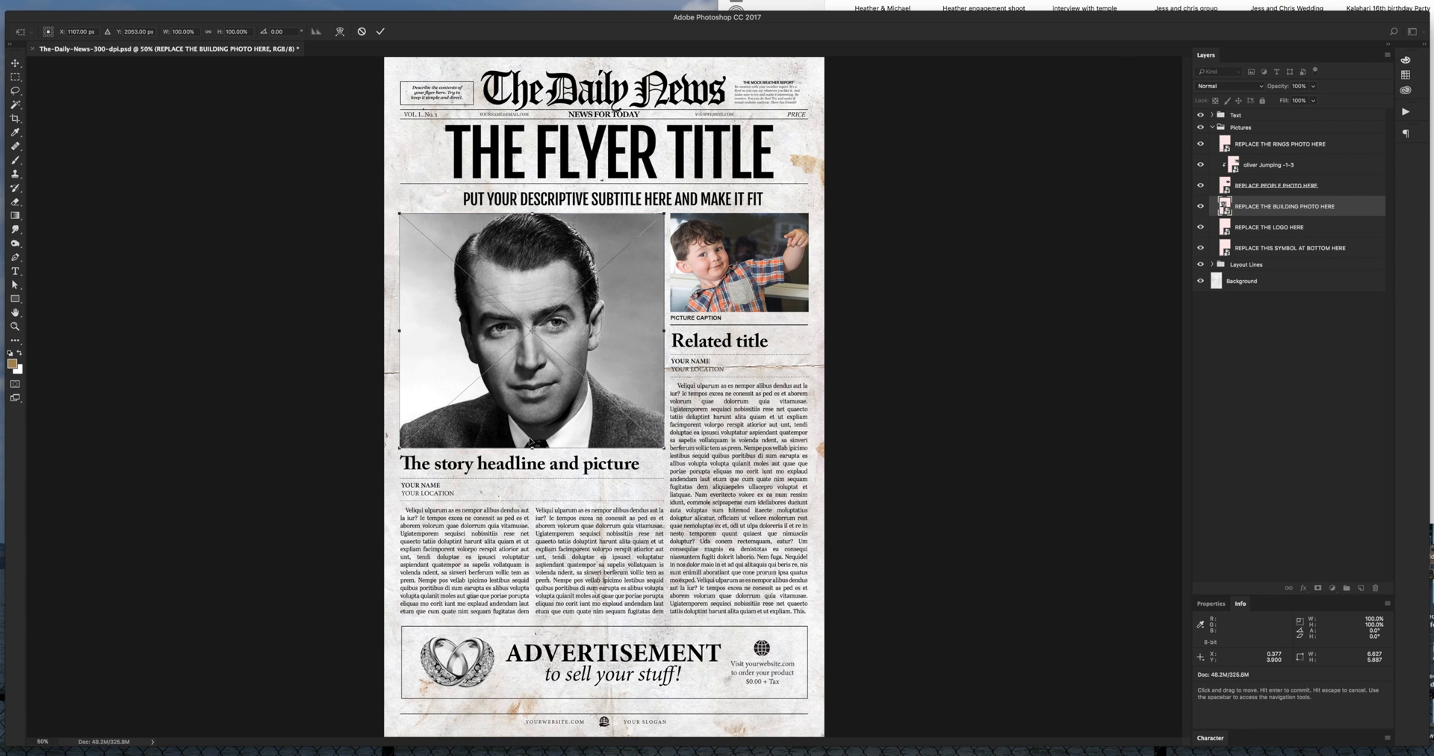
mouse_move(544, 308)
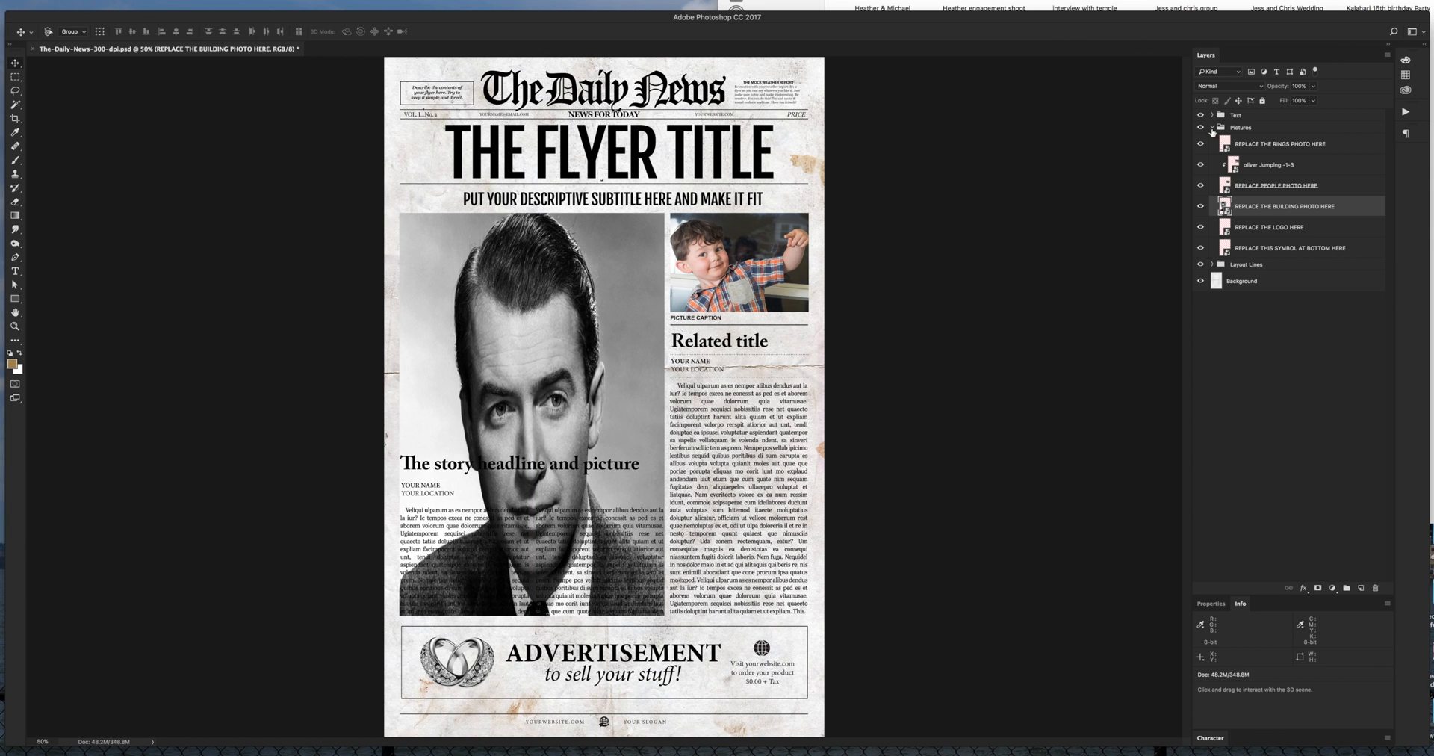
- Hide the headline, name, location and left-column body text layers in the Text group
left_click(1211, 115)
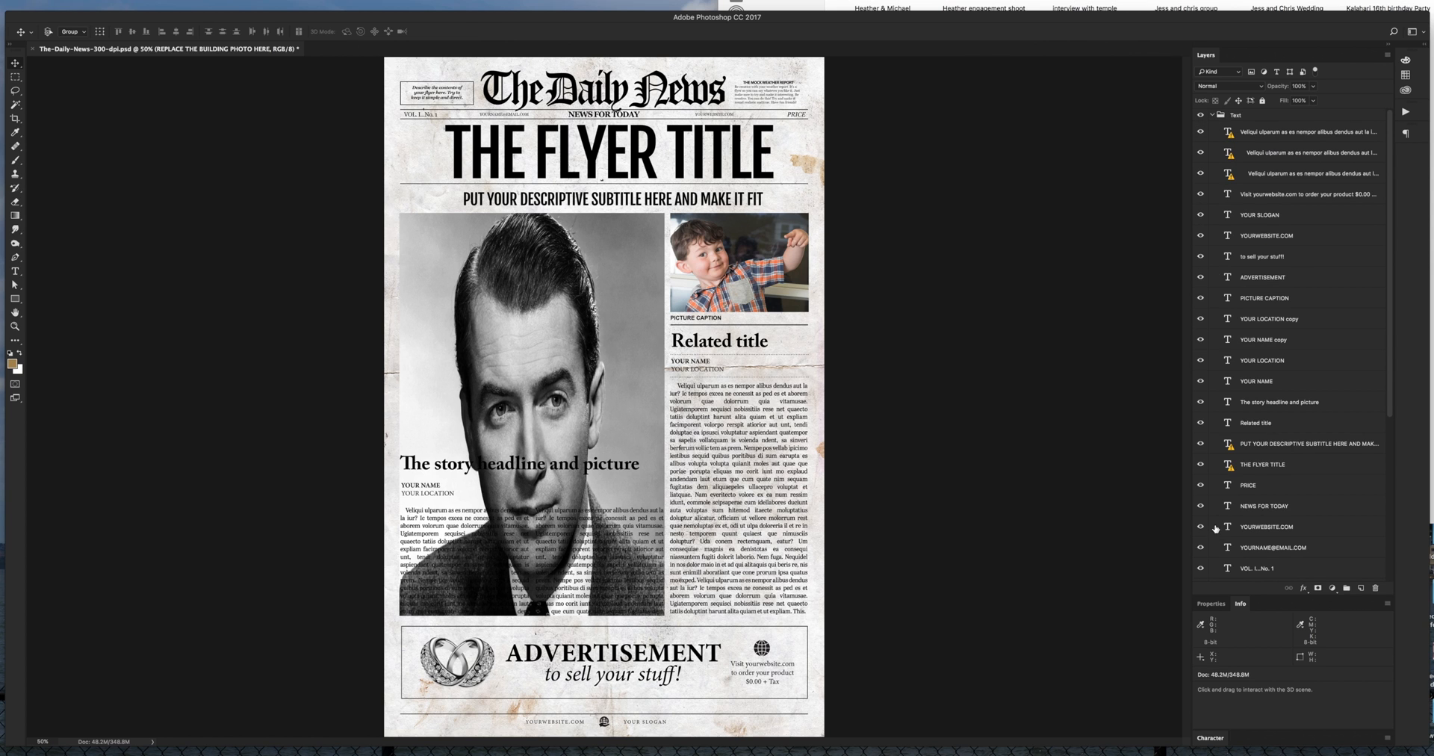
mouse_move(1241, 203)
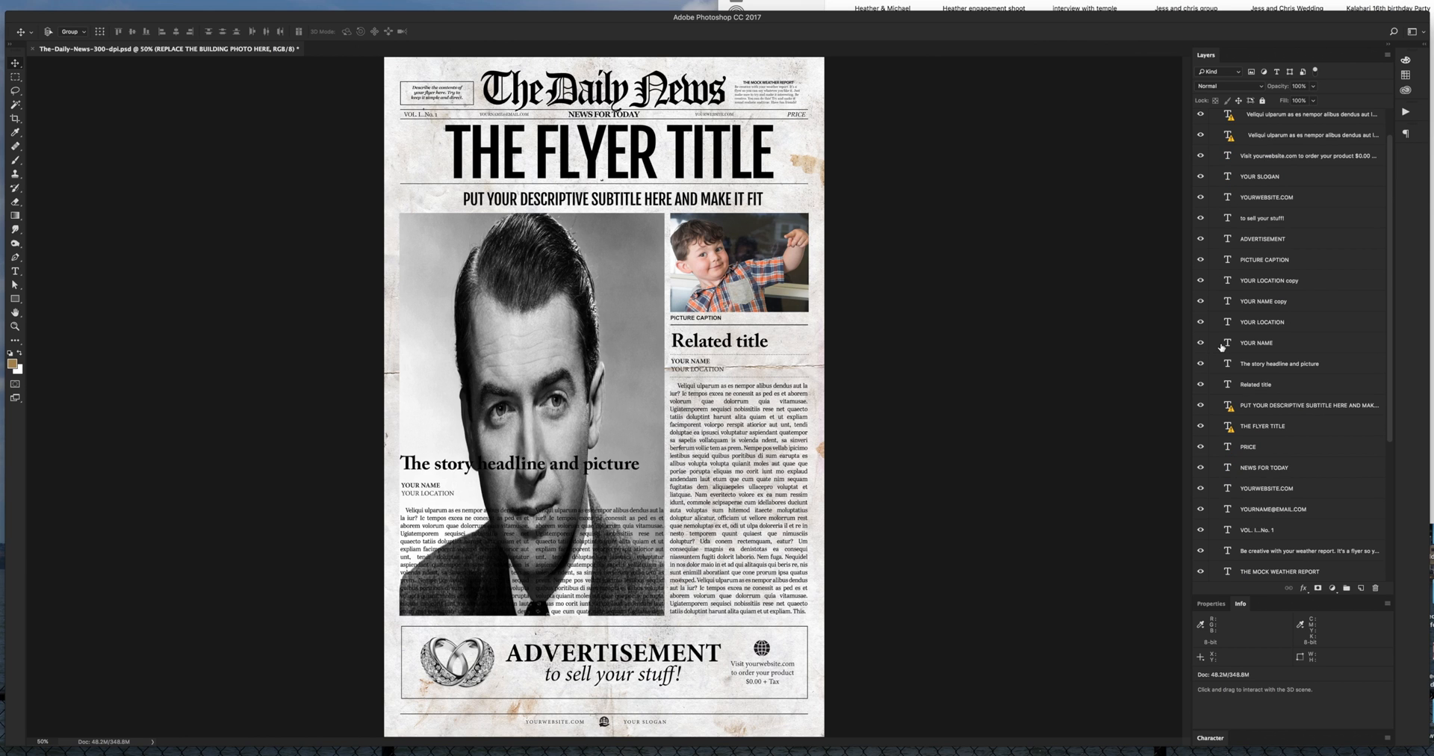
scroll("down", 3)
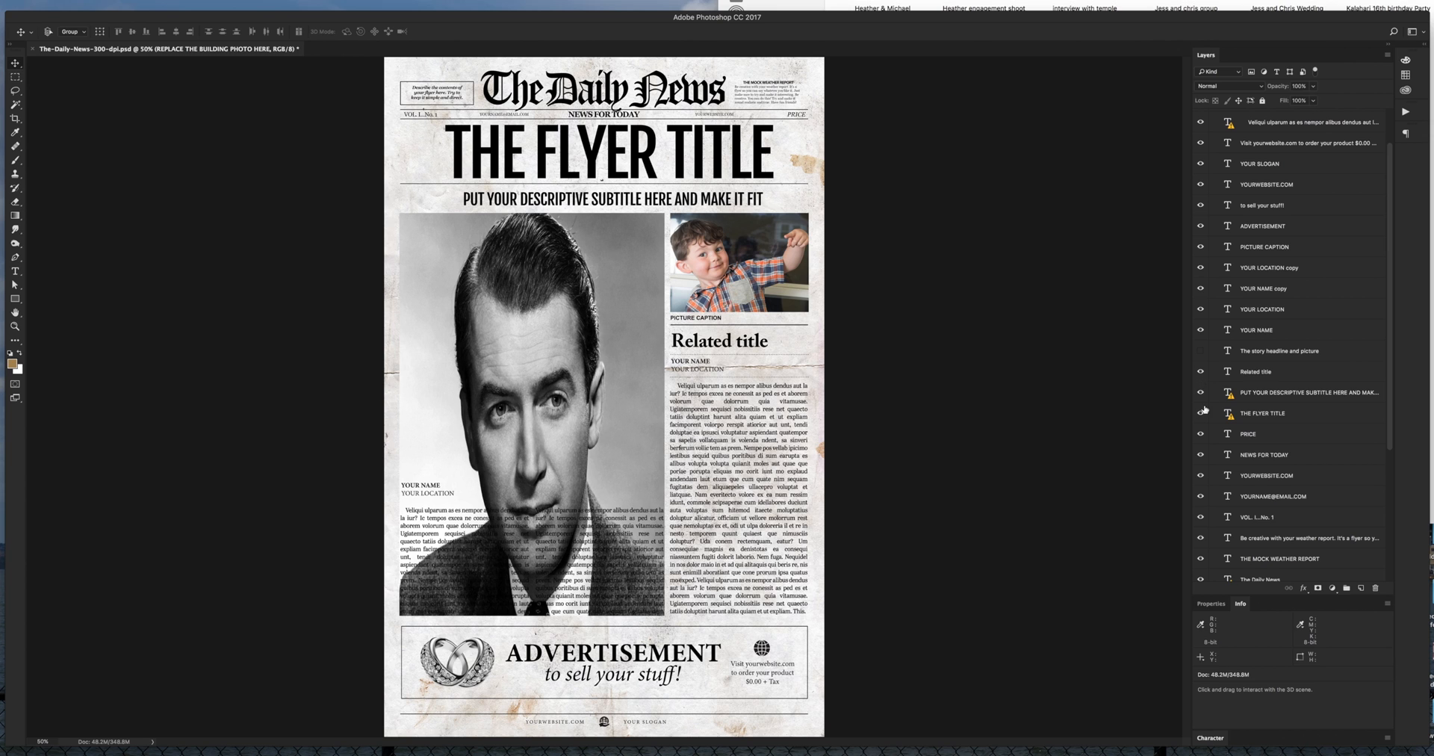
left_click(1200, 371)
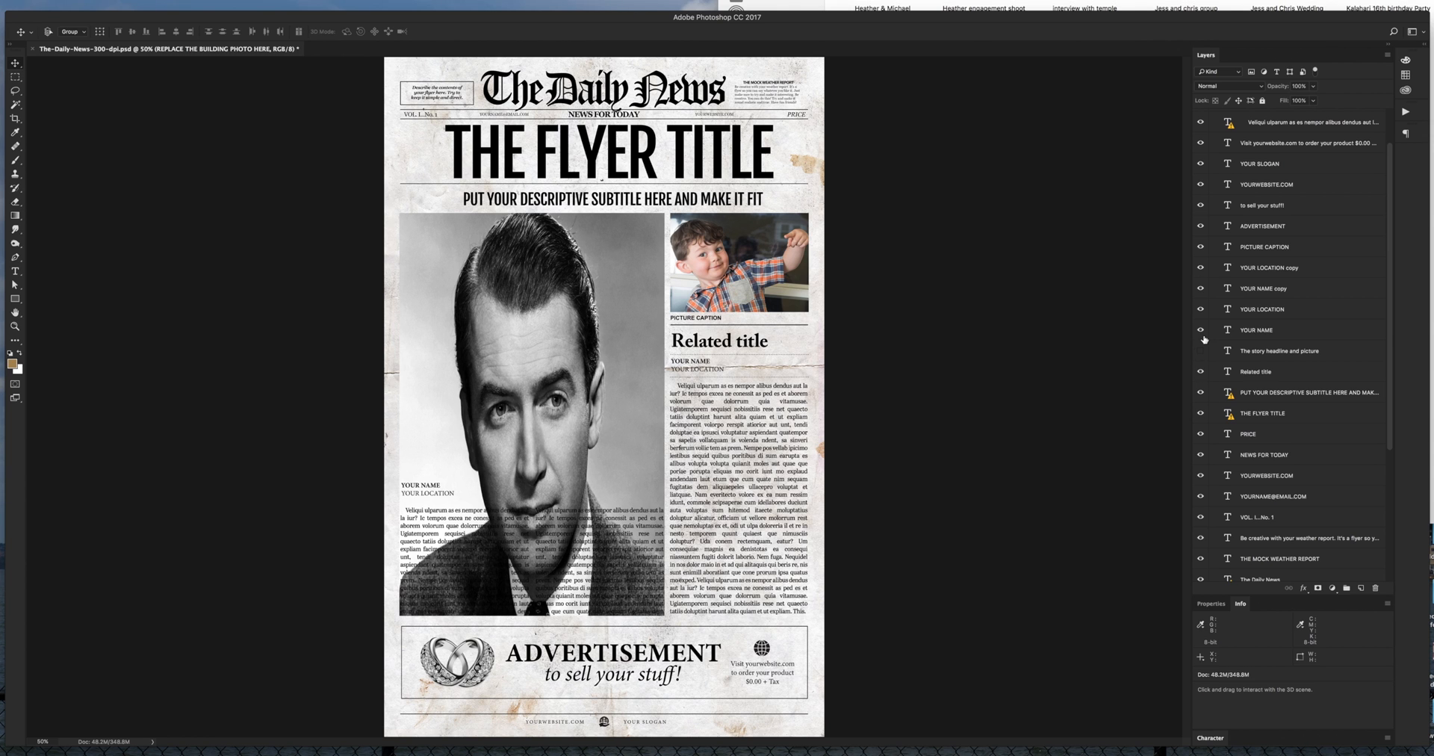
mouse_move(1201, 340)
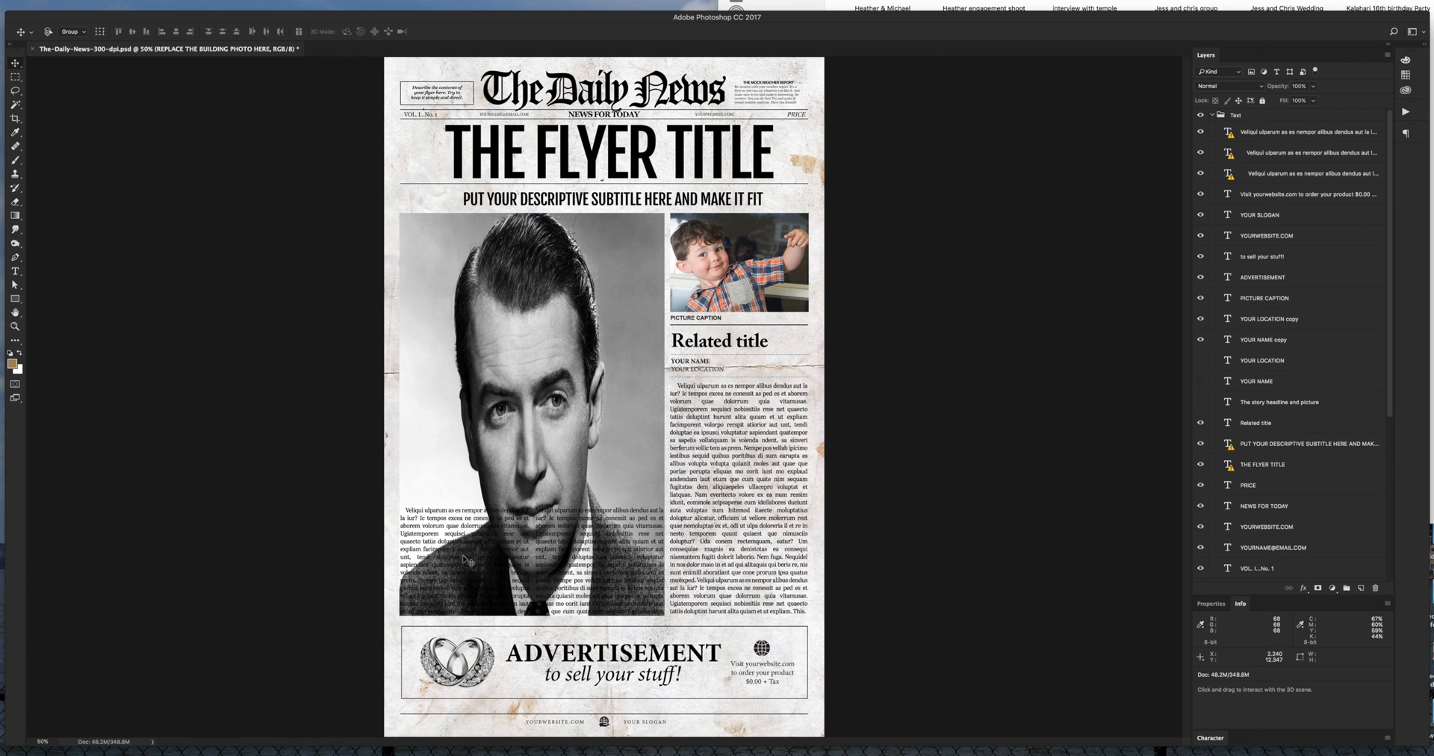
mouse_move(1002, 403)
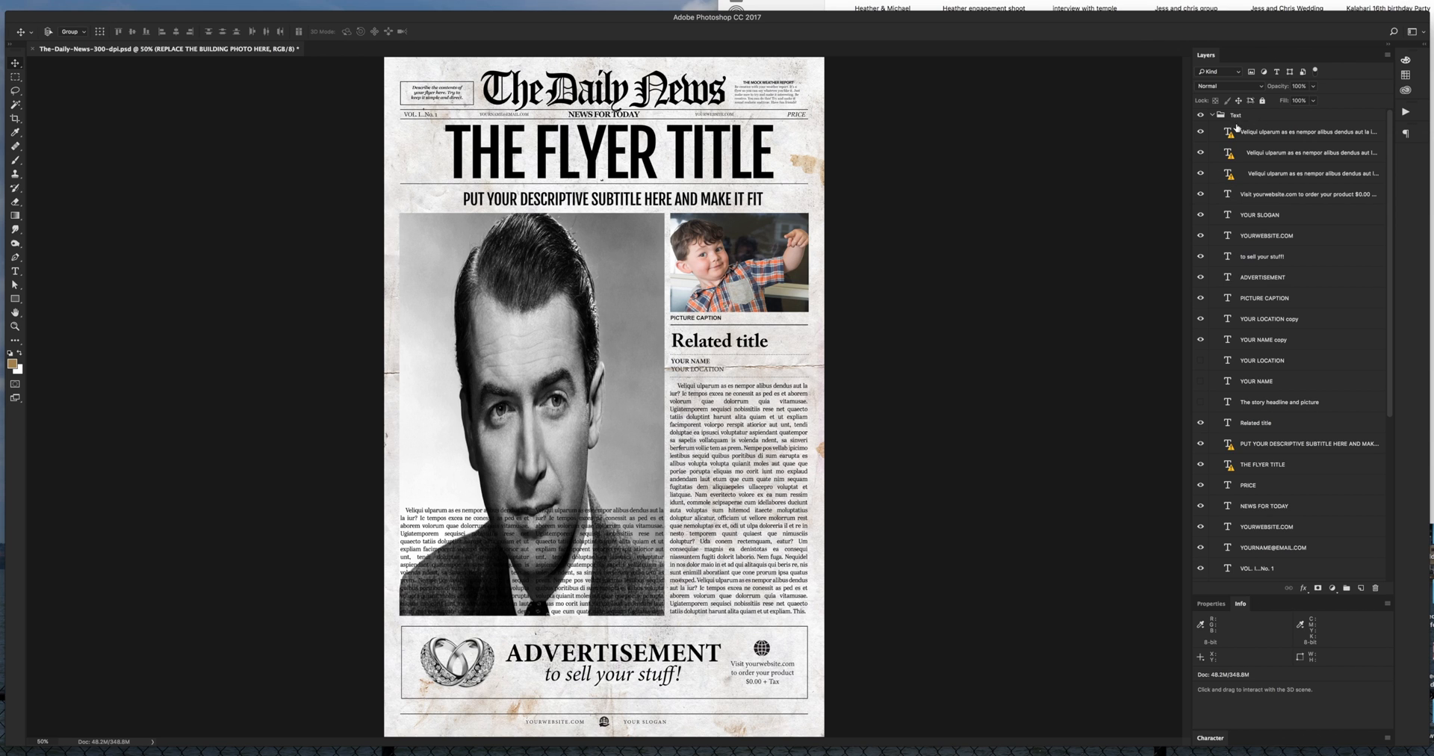
mouse_move(1252, 118)
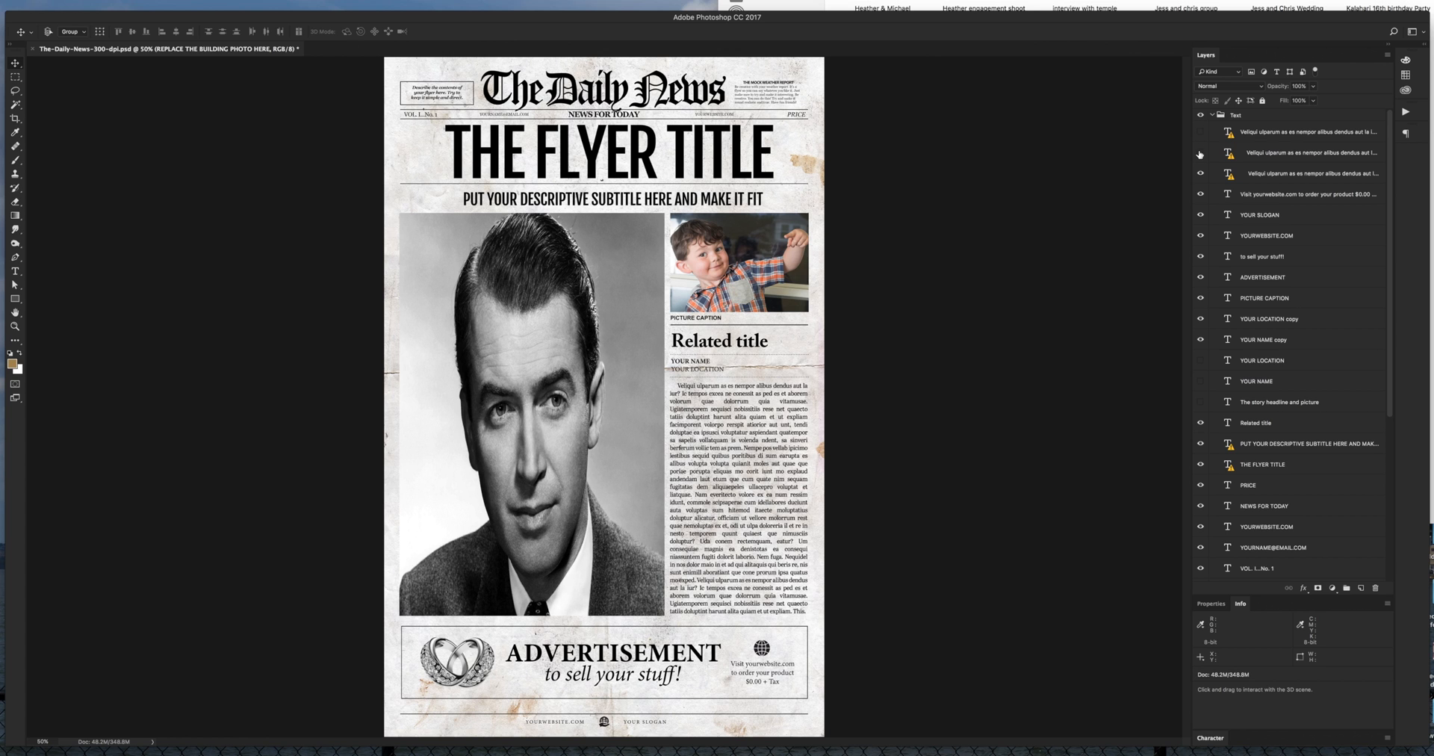
left_click(1199, 152)
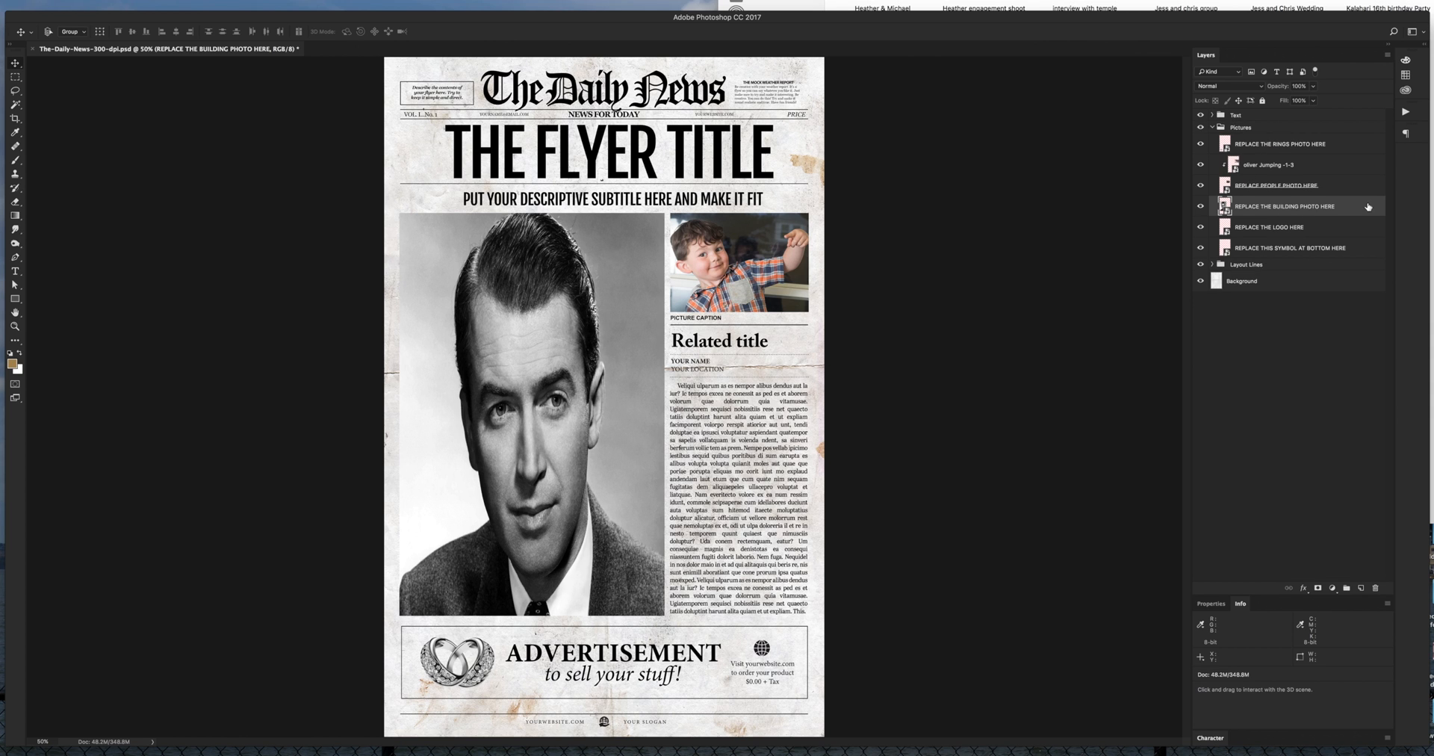
mouse_move(1330, 207)
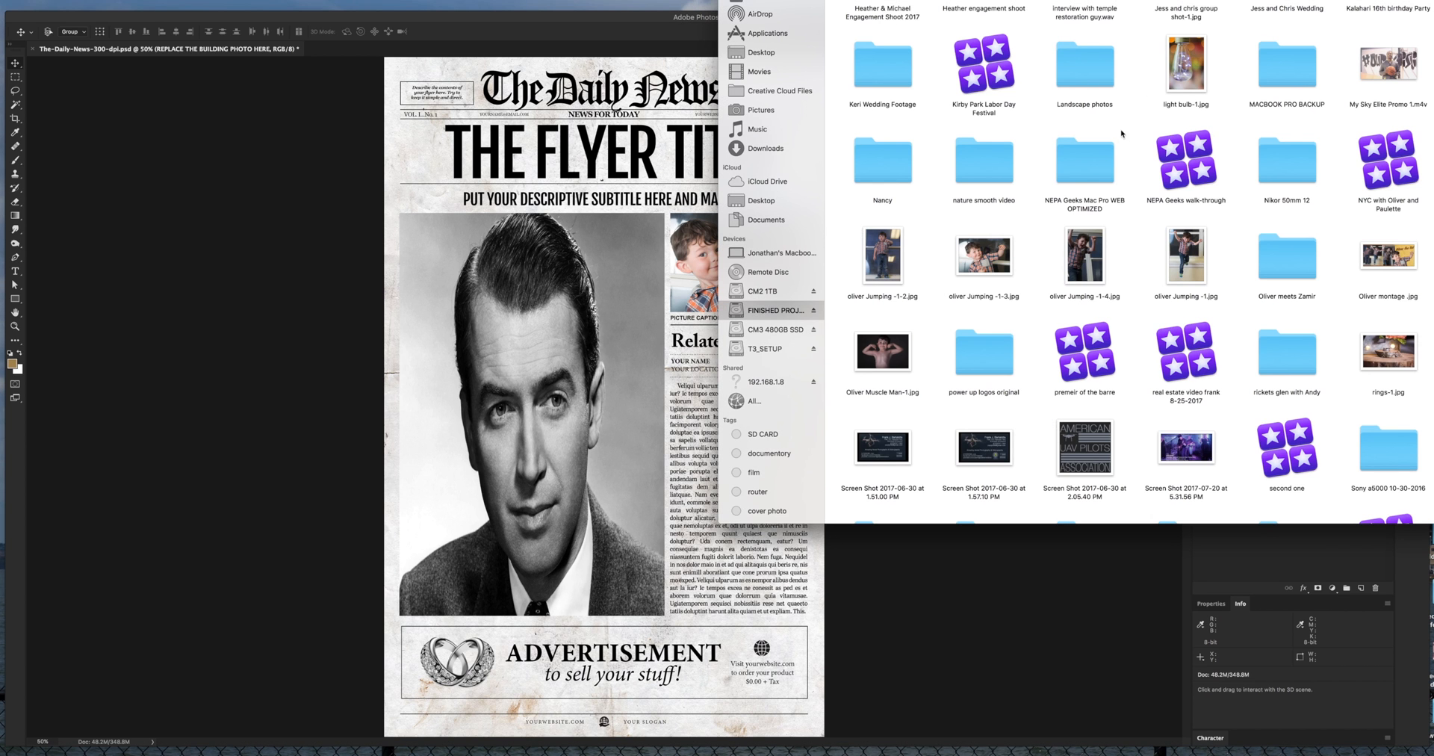
mouse_move(519, 325)
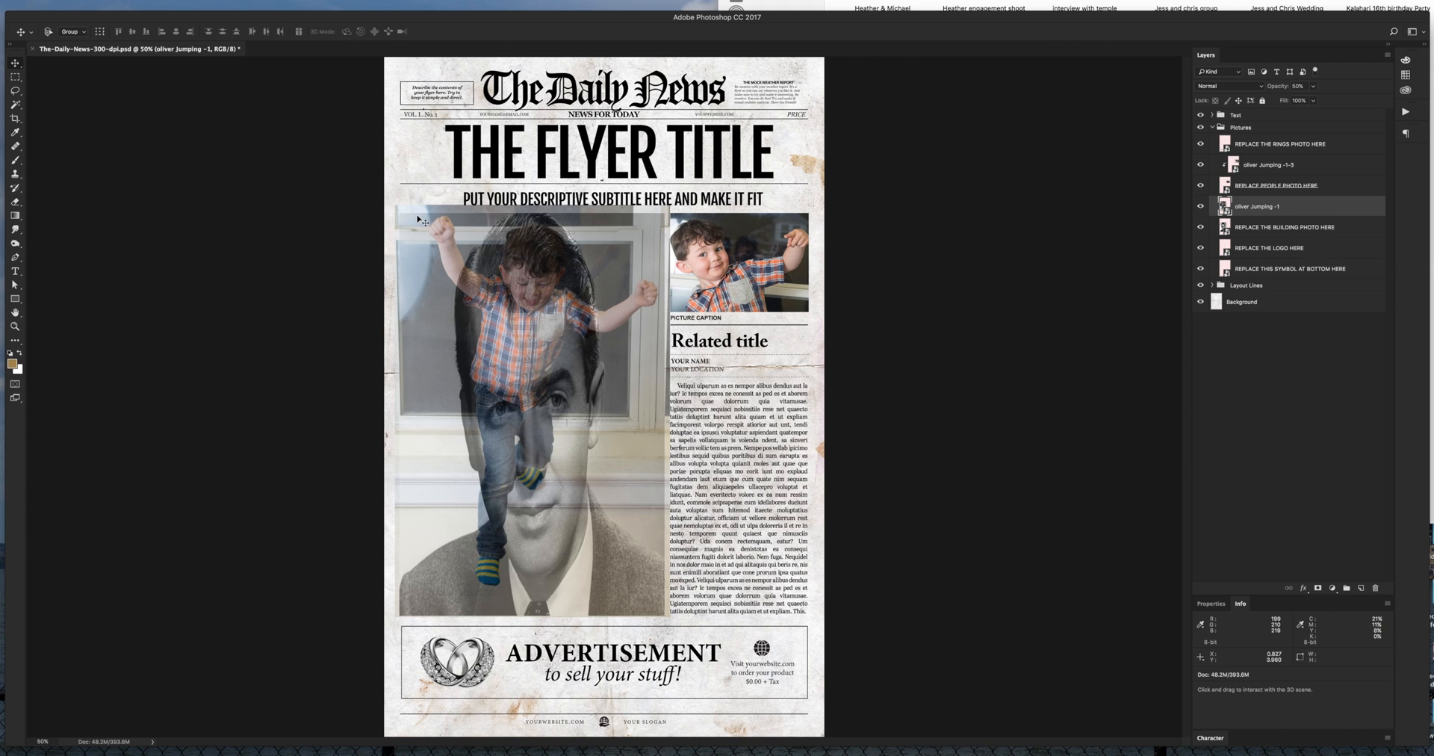
mouse_move(600, 300)
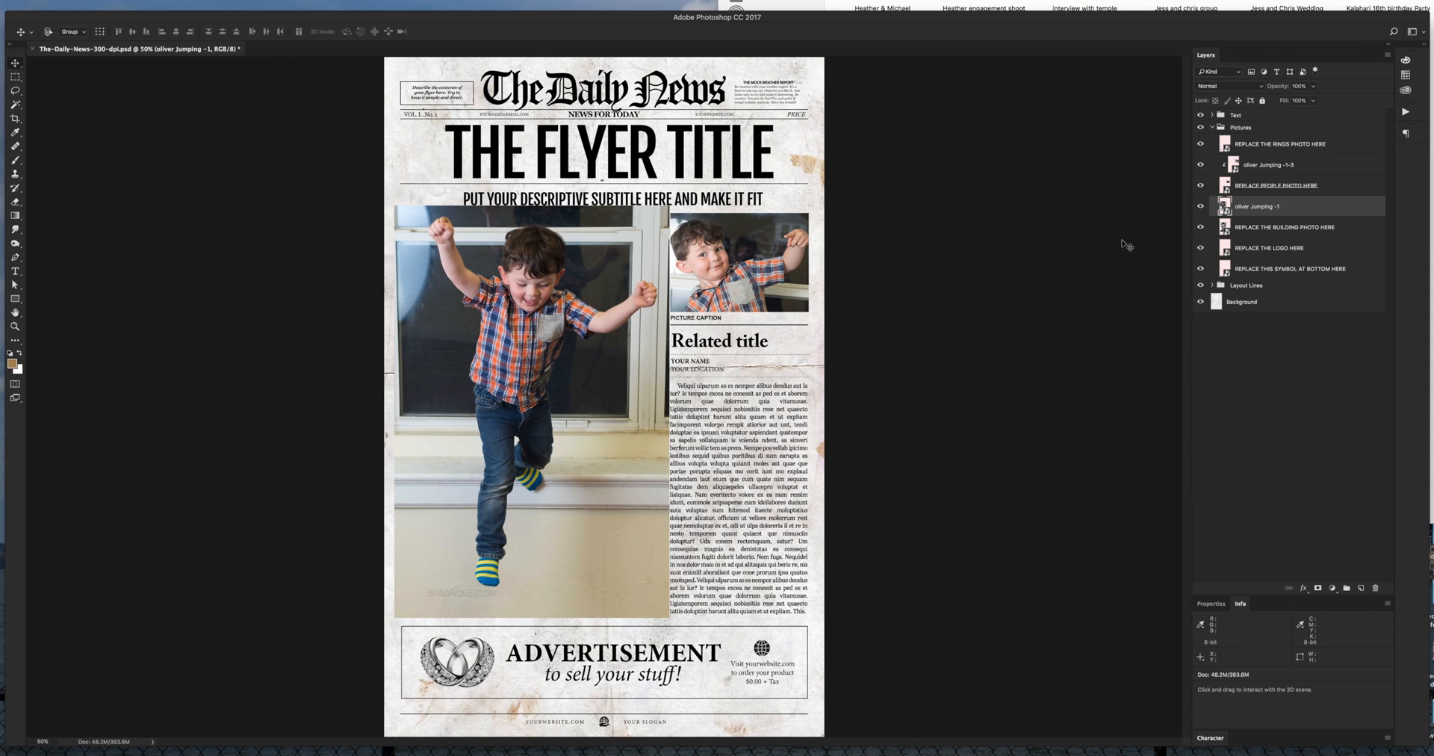
- Clip the 'oliver Jumping -1' layer to its frame and collapse the Pictures group
right_click(1277, 207)
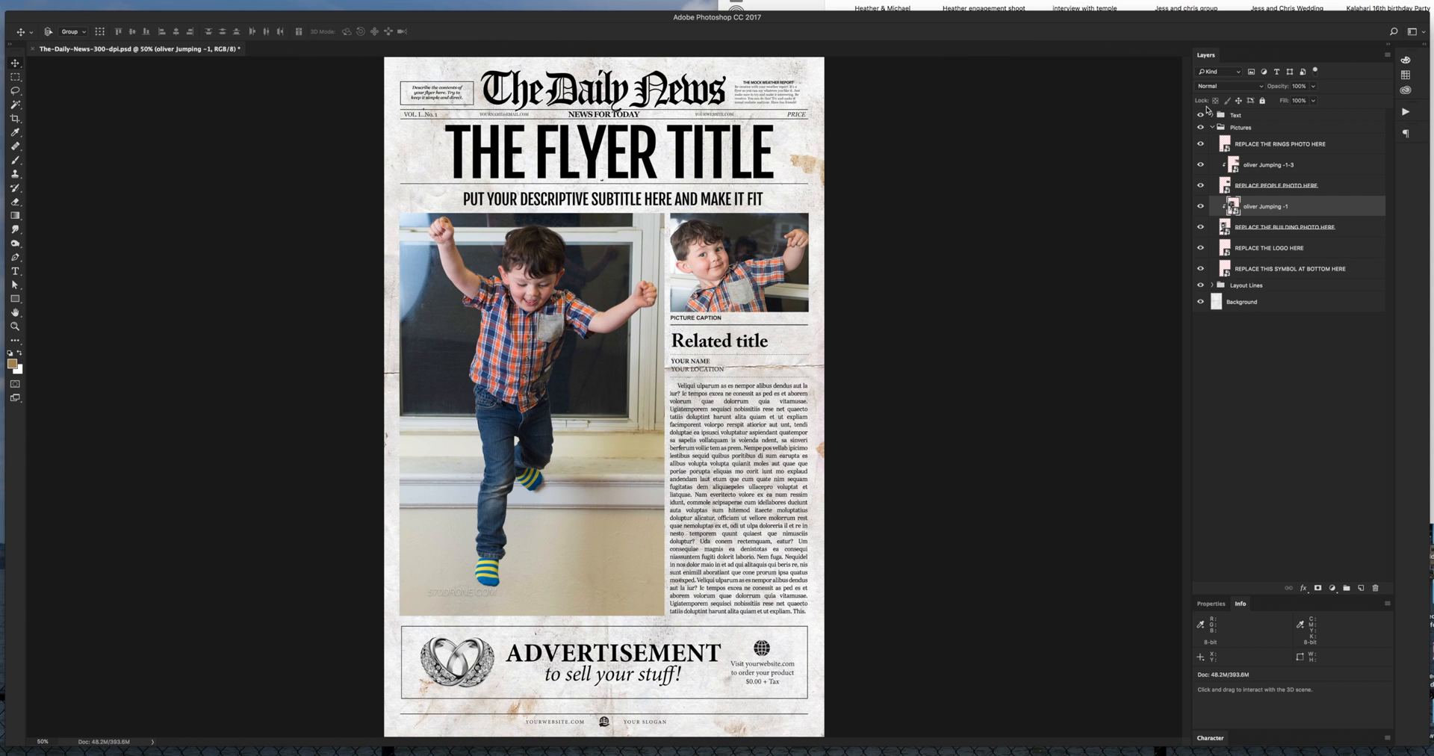
left_click(1212, 127)
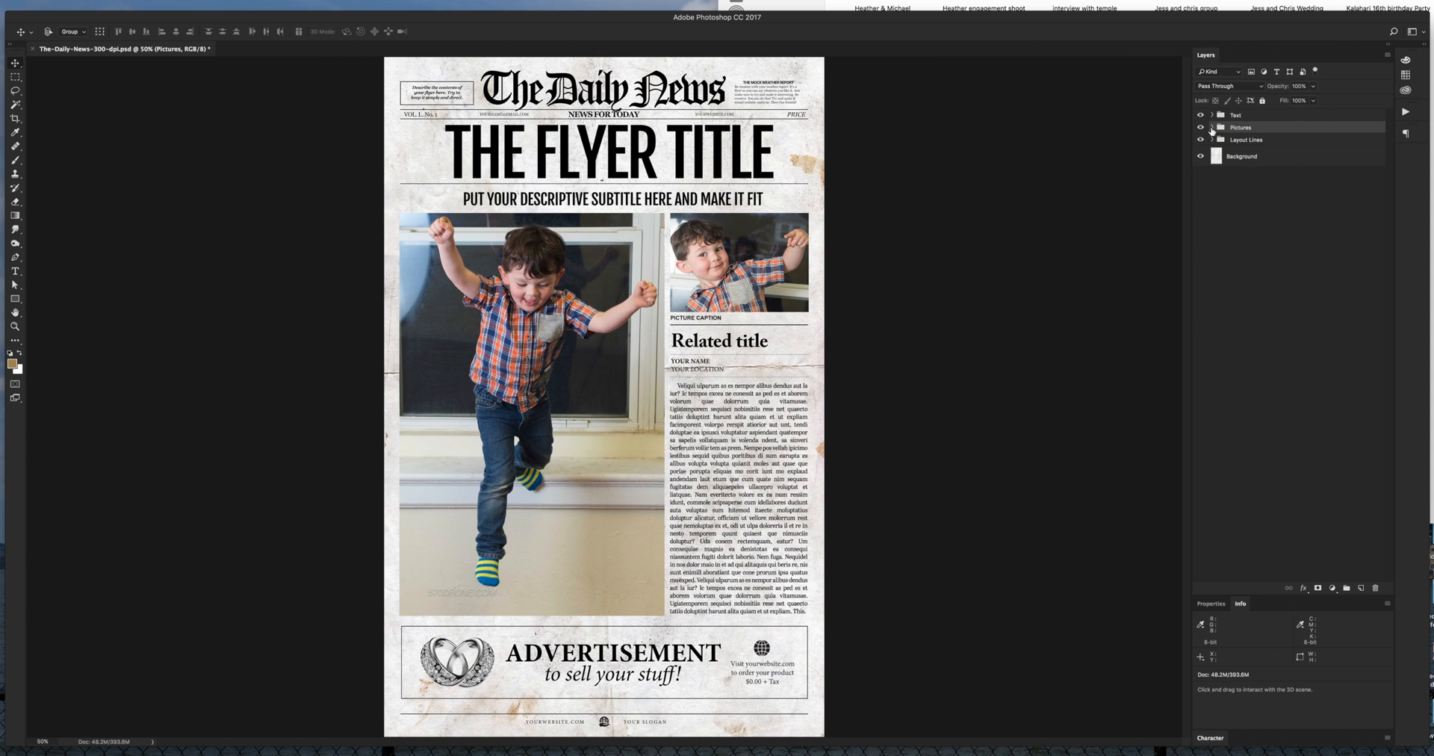